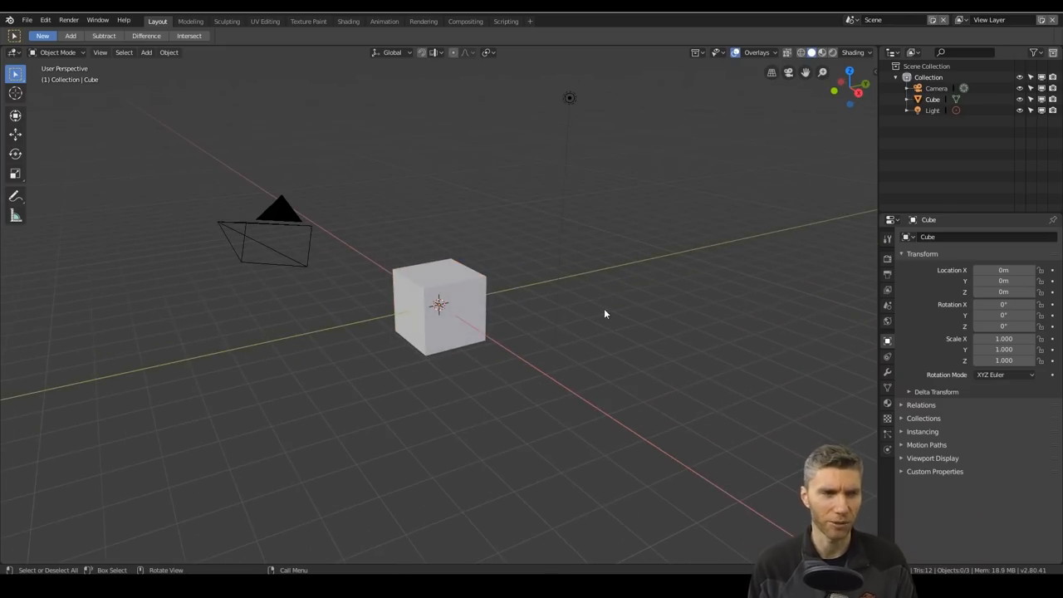
mouse_move(474, 295)
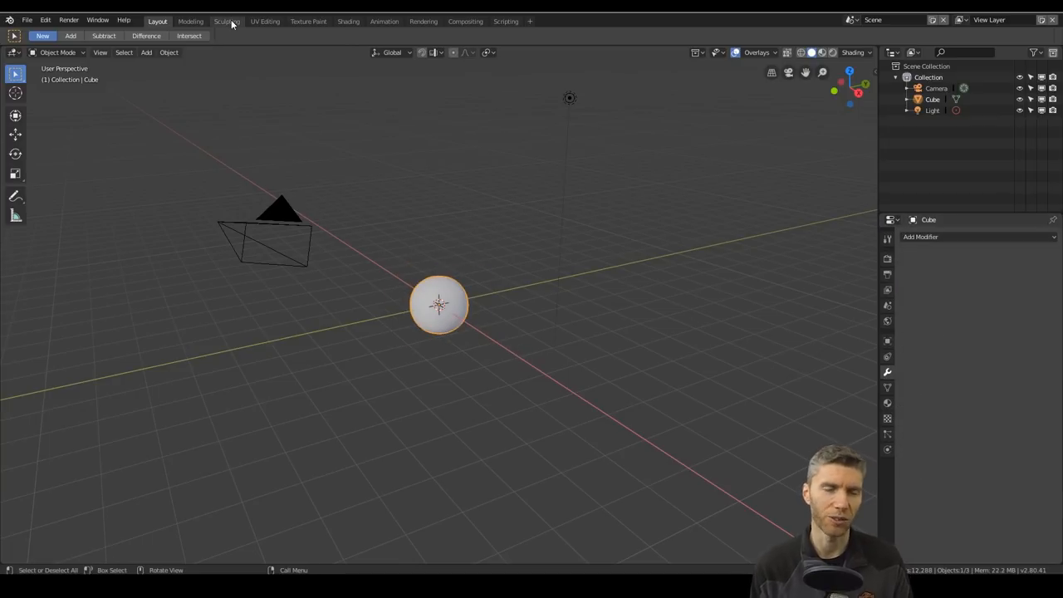
Switch to the Sculpting workspace and set Dyntopo detailing to Constant Detail.
left_click(227, 21)
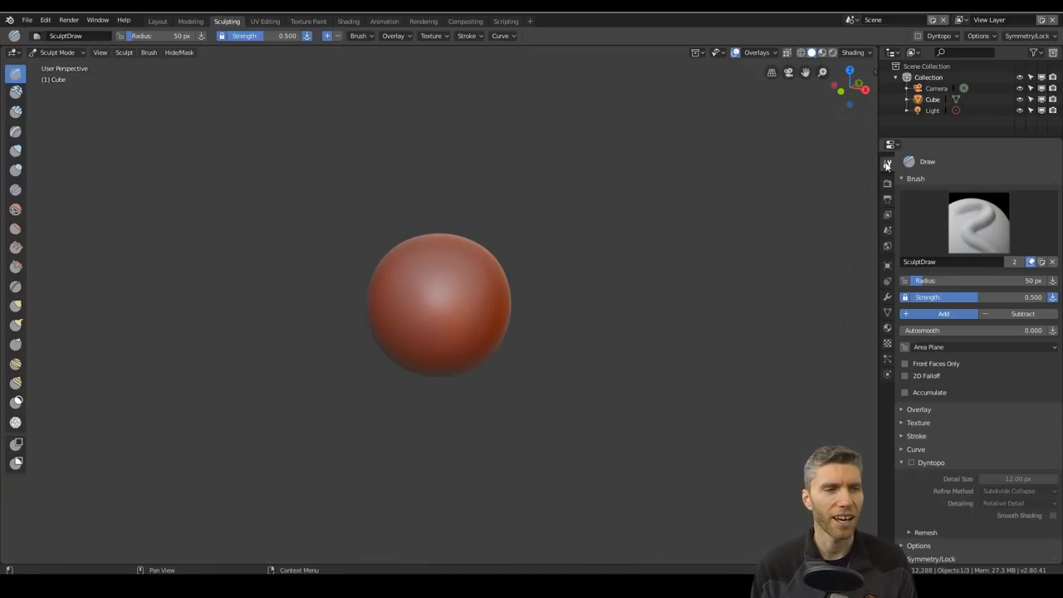
left_click(1005, 491)
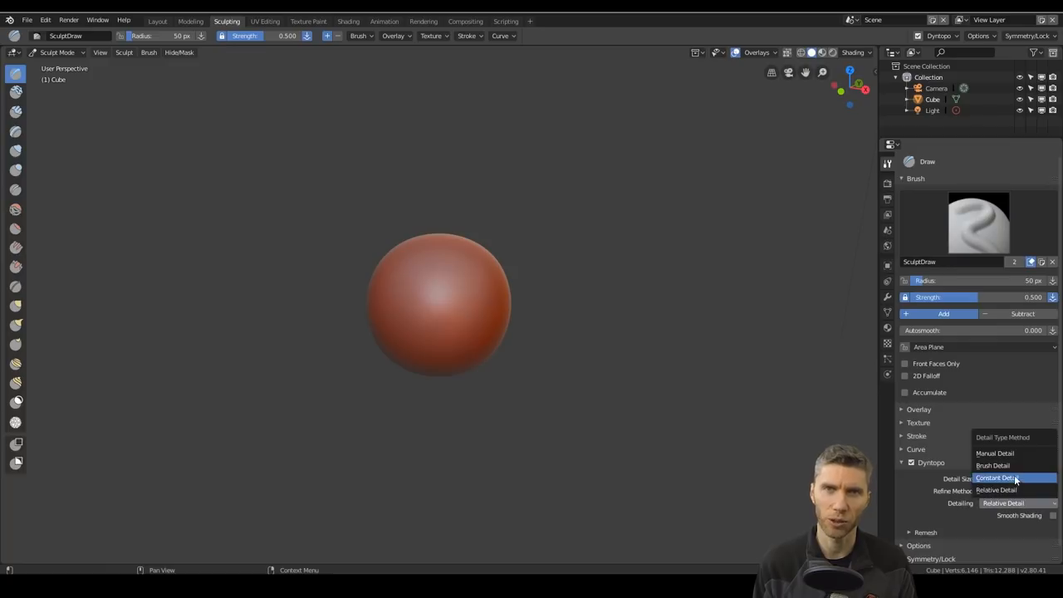
left_click(995, 478)
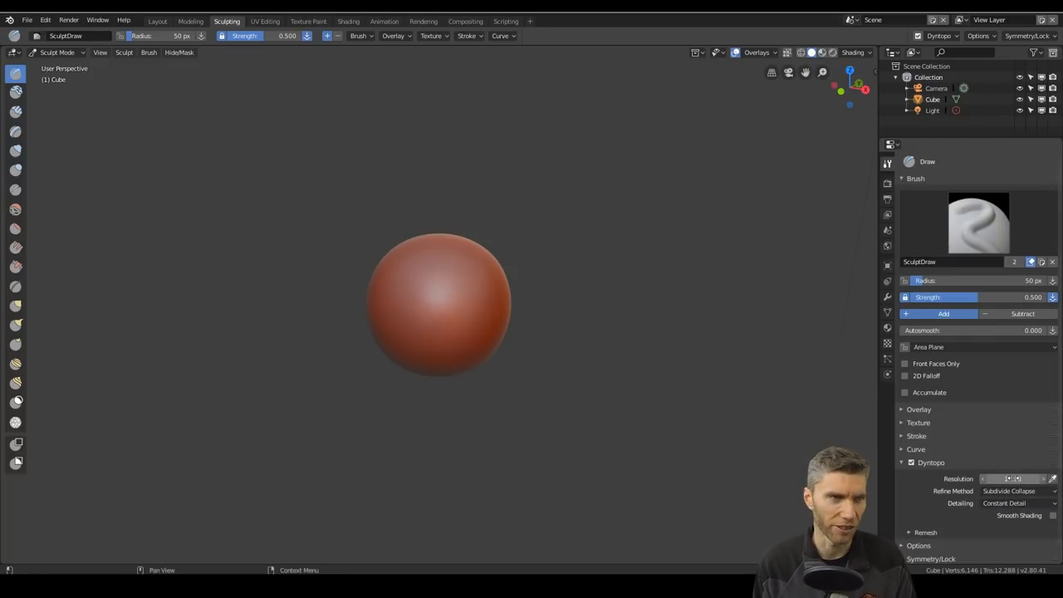
Stretch the sphere upward into a tall form using the Snake Hook brush.
left_click(15, 324)
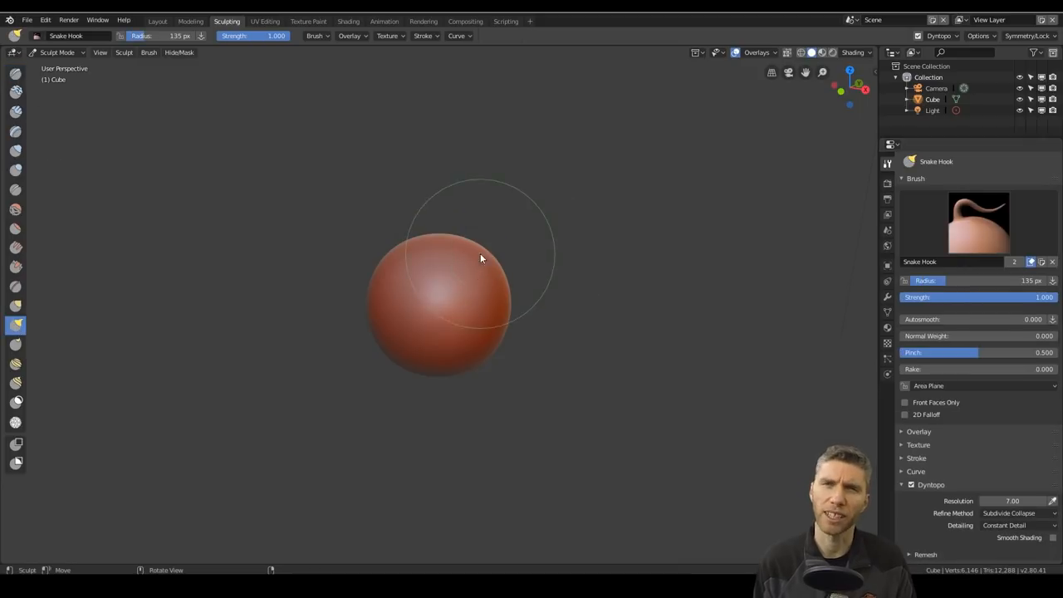
left_click_drag(480, 258, 544, 252)
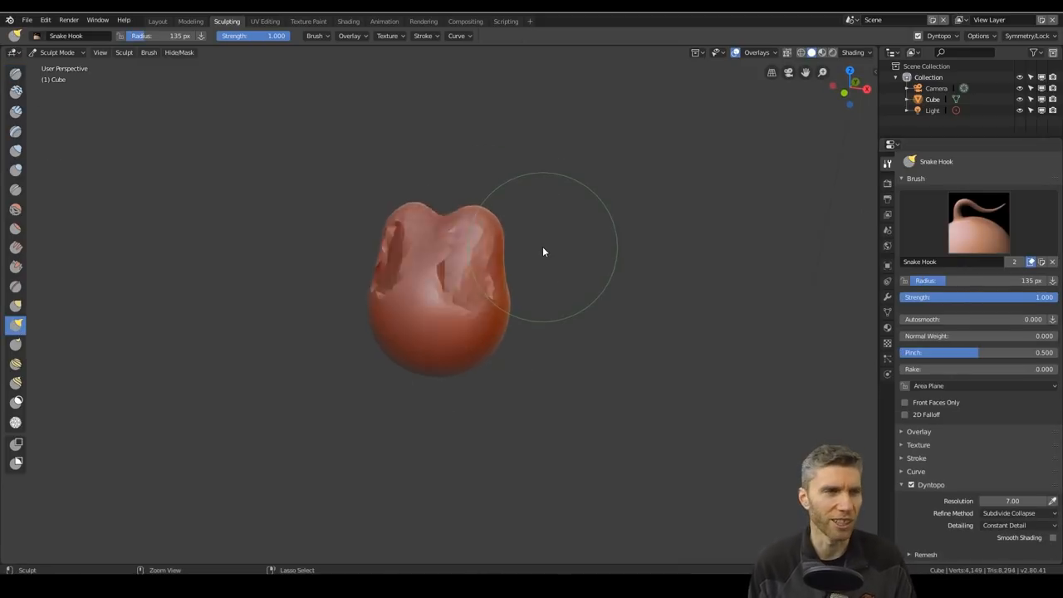
left_click_drag(544, 251, 511, 305)
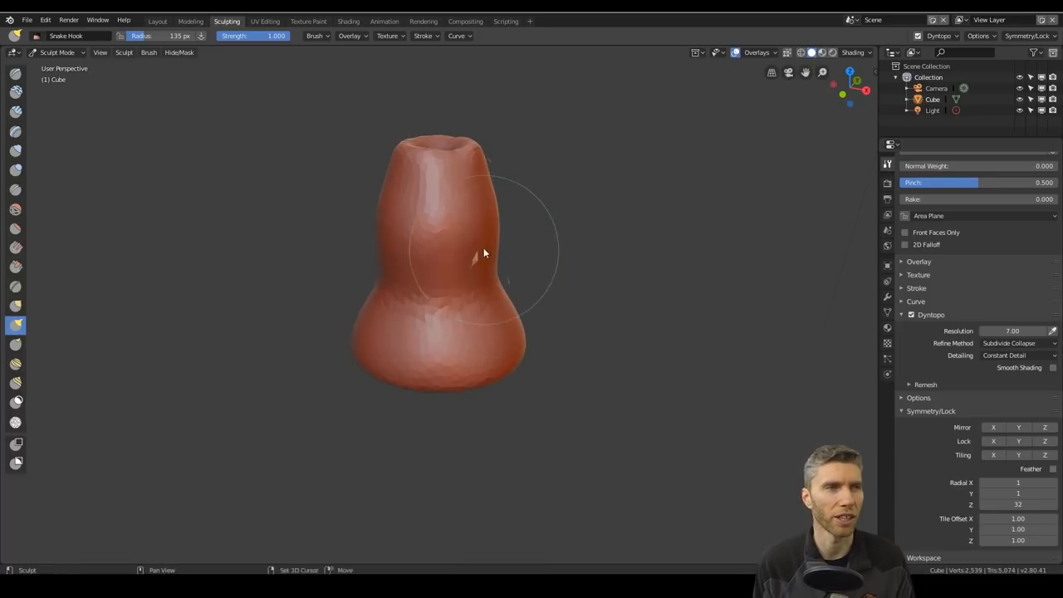
Leave and re-enter the Sculpting workspace, accepting the vertex-data warning.
left_click(157, 20)
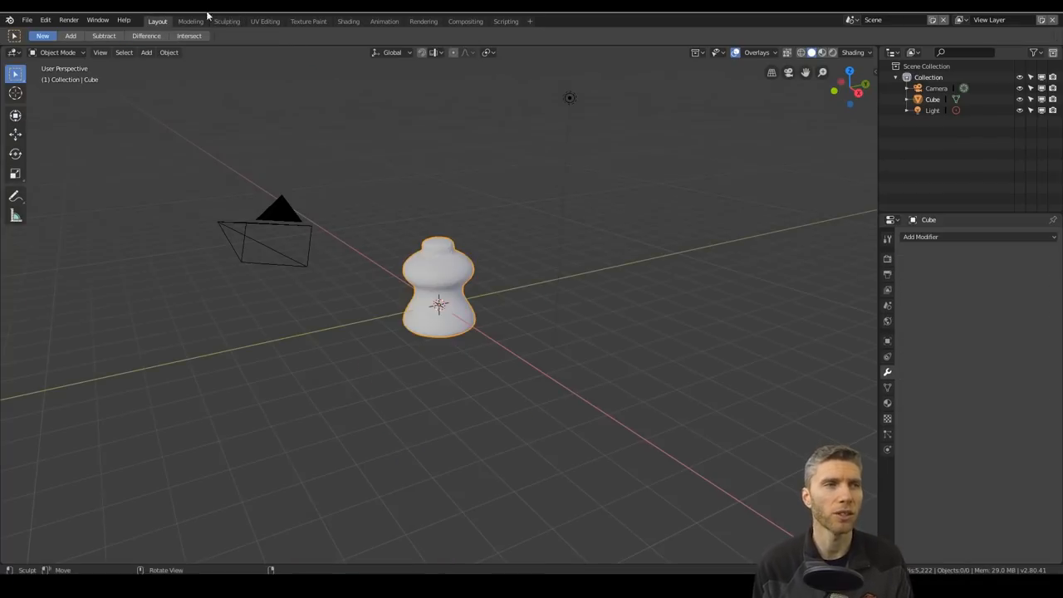
left_click(226, 21)
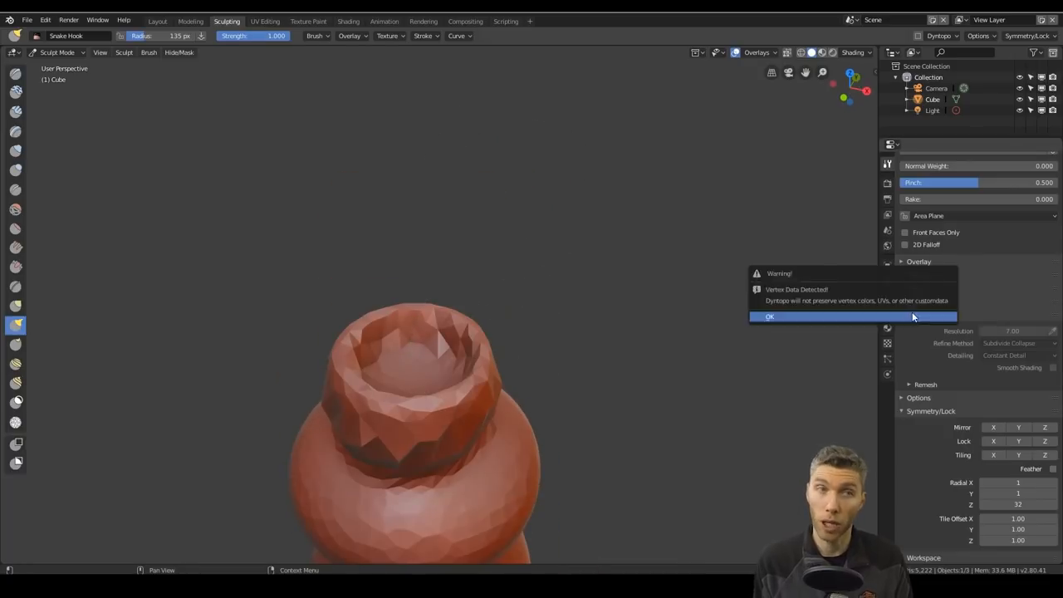
left_click(768, 316)
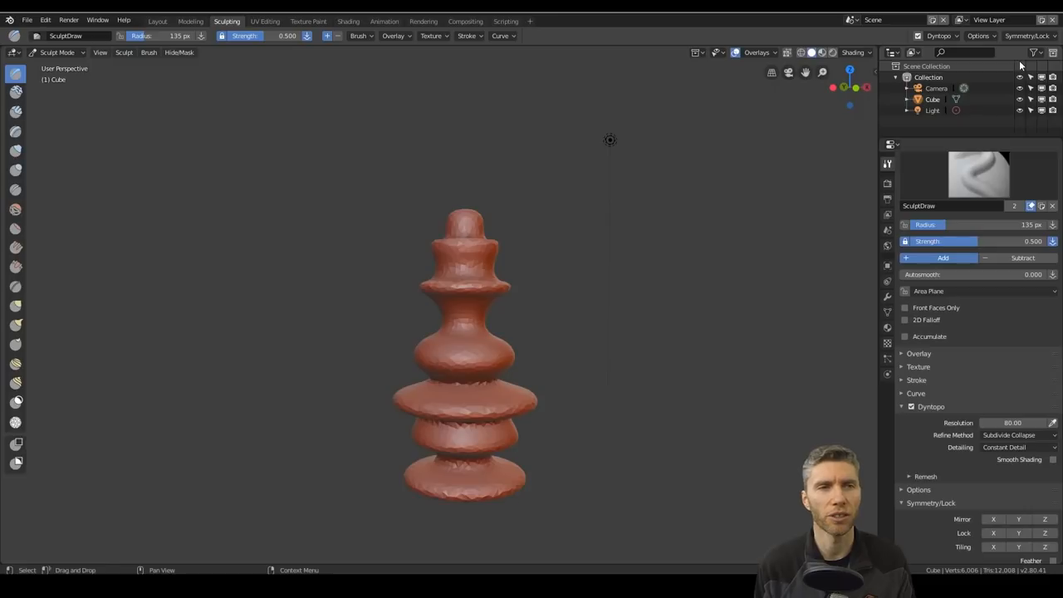
Draw a raised ring and swirled ridges on the base, then dab bumps onto the tier.
left_click(925, 476)
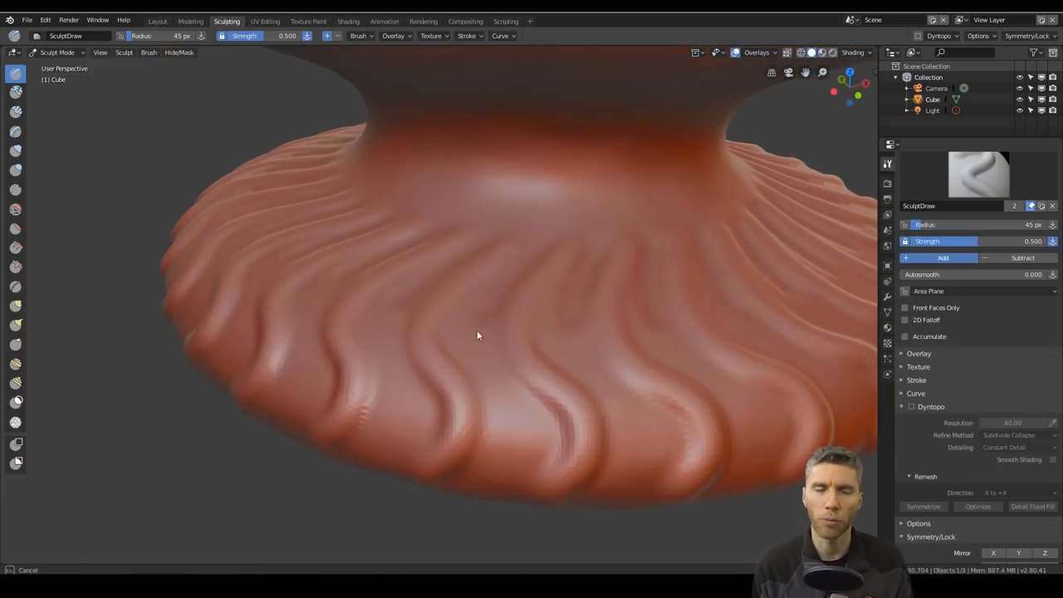
left_click_drag(478, 336, 585, 203)
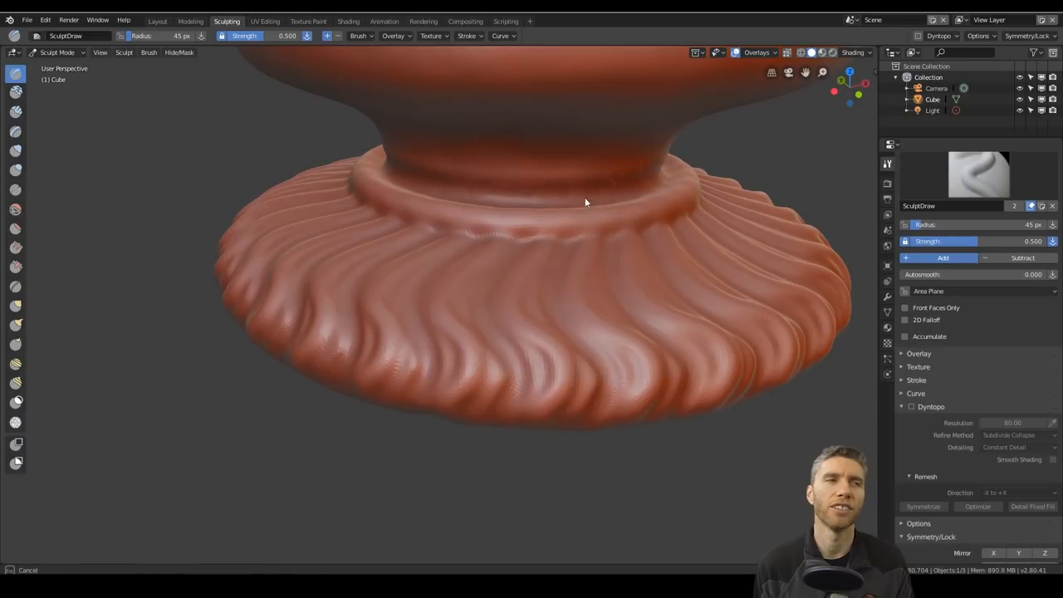
left_click_drag(581, 203, 490, 89)
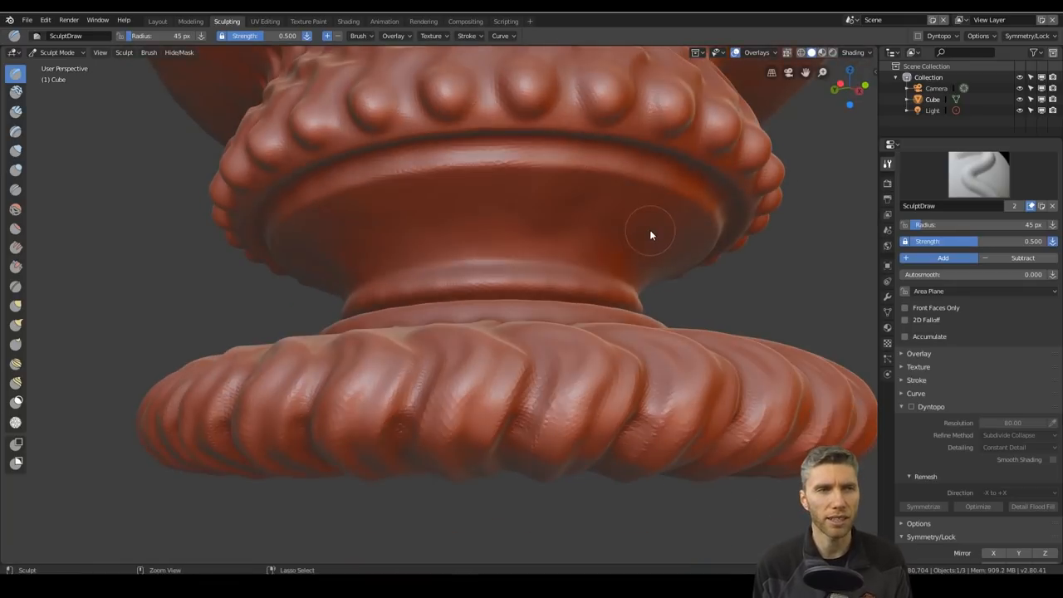
left_click(15, 189)
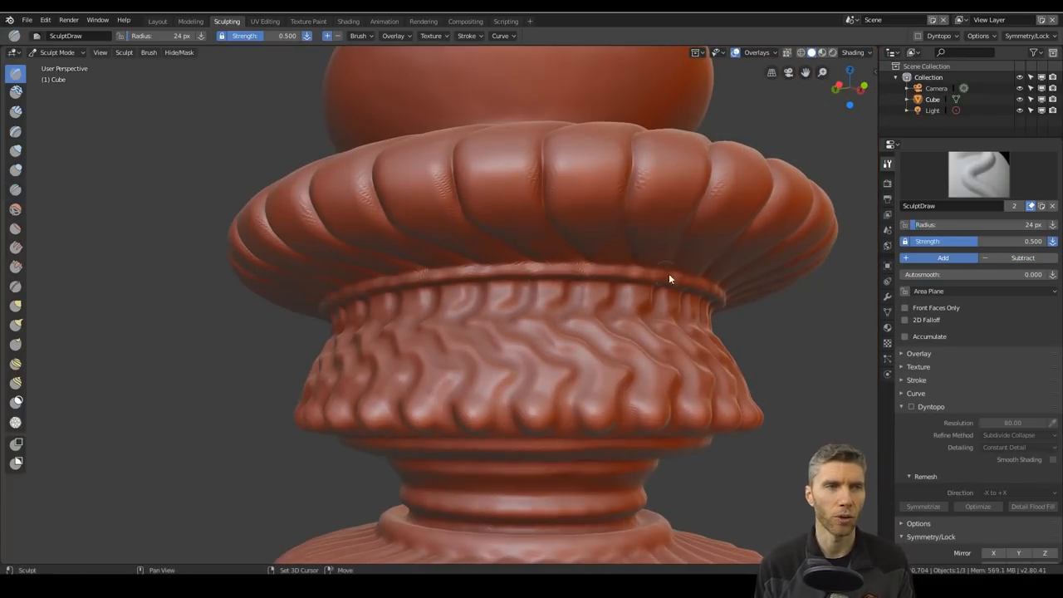
Twist the fluted ridges into spirals with curled tips and press a dimple into a lobe.
scroll("up", 3)
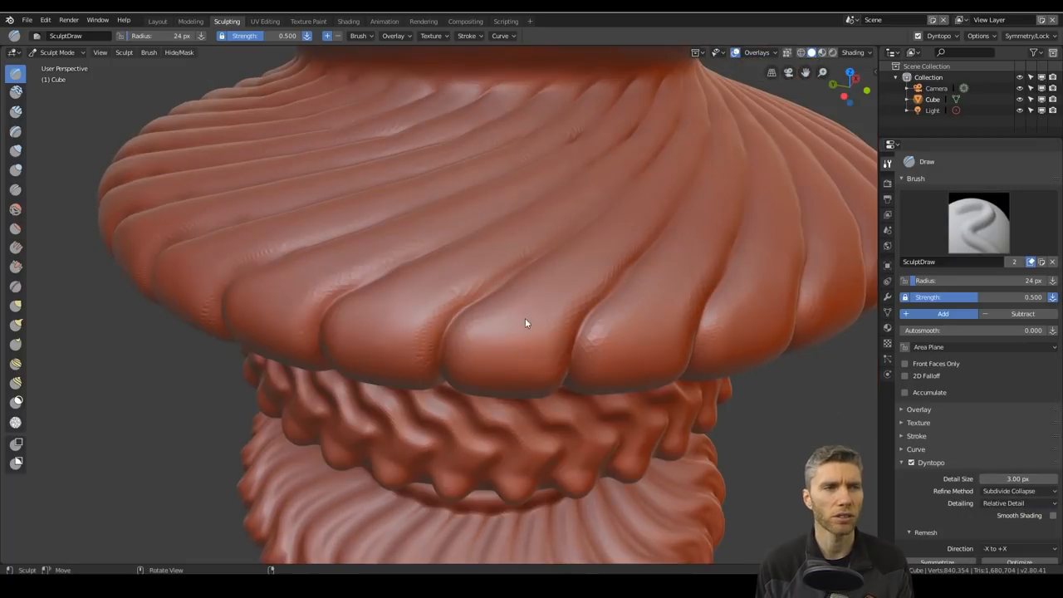
left_click_drag(524, 323, 523, 390)
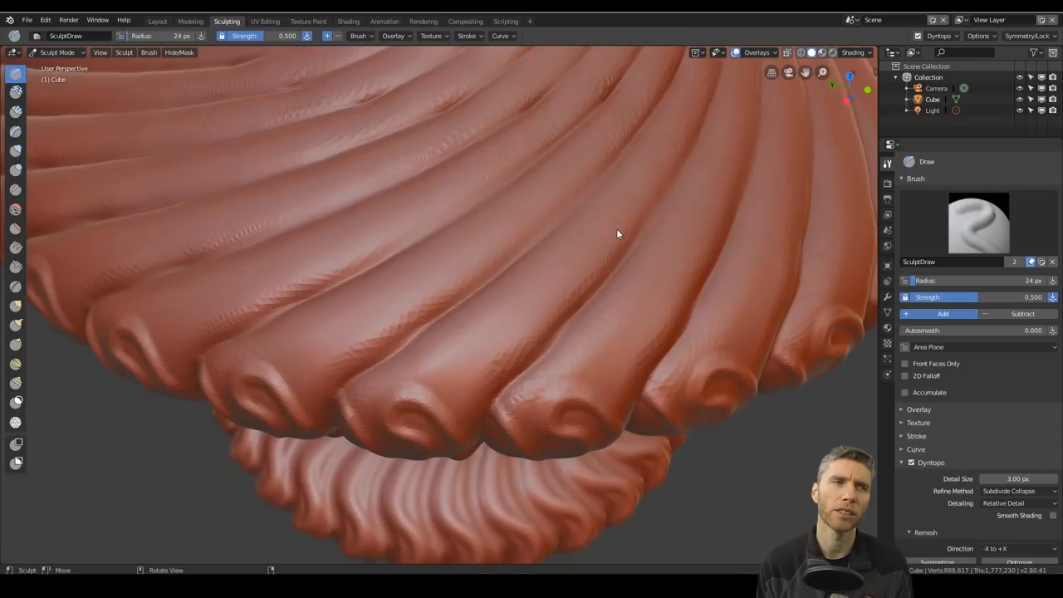
left_click_drag(618, 234, 471, 416)
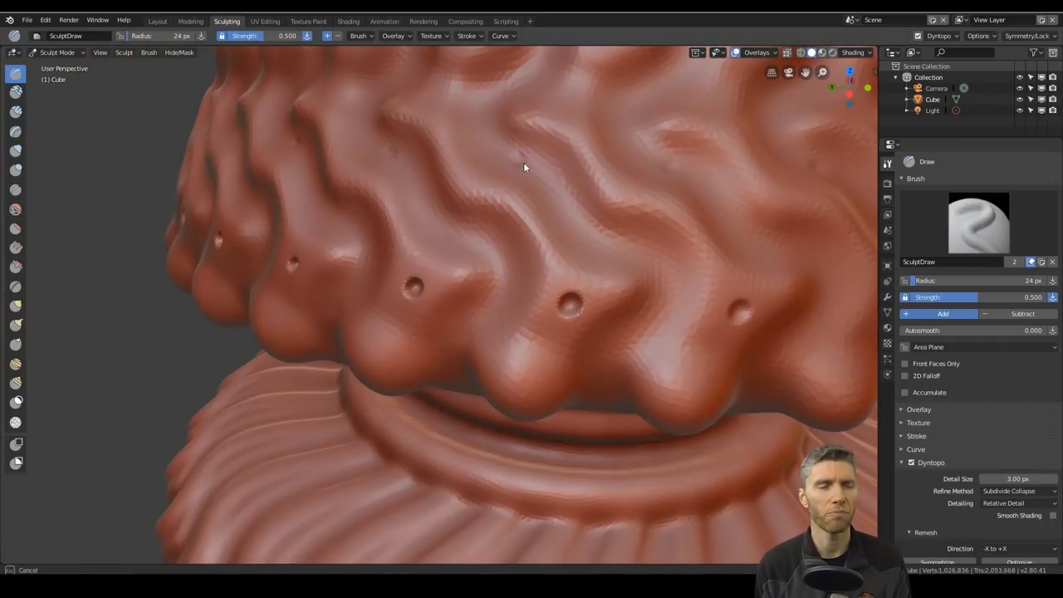
left_click_drag(524, 166, 631, 353)
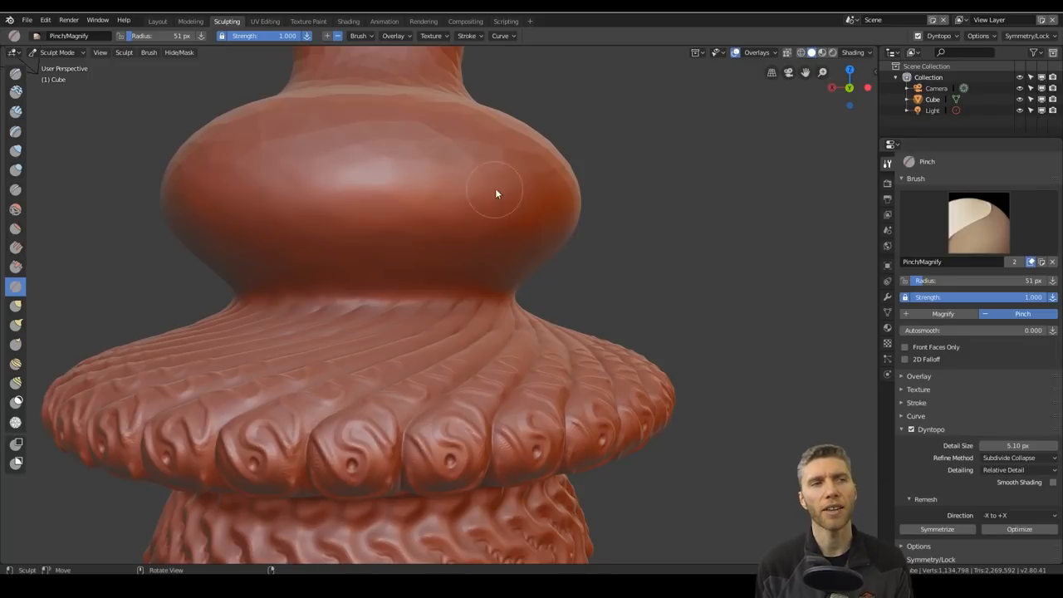
Pull the bulb's lower edge into scallops with the Snake Hook brush.
left_click(15, 325)
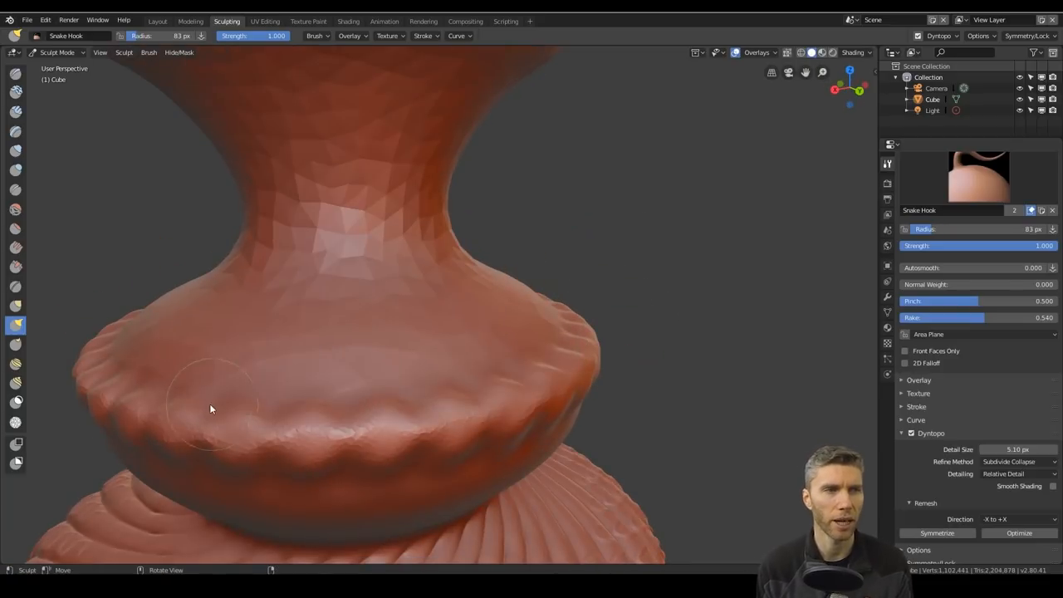
left_click_drag(211, 409, 611, 334)
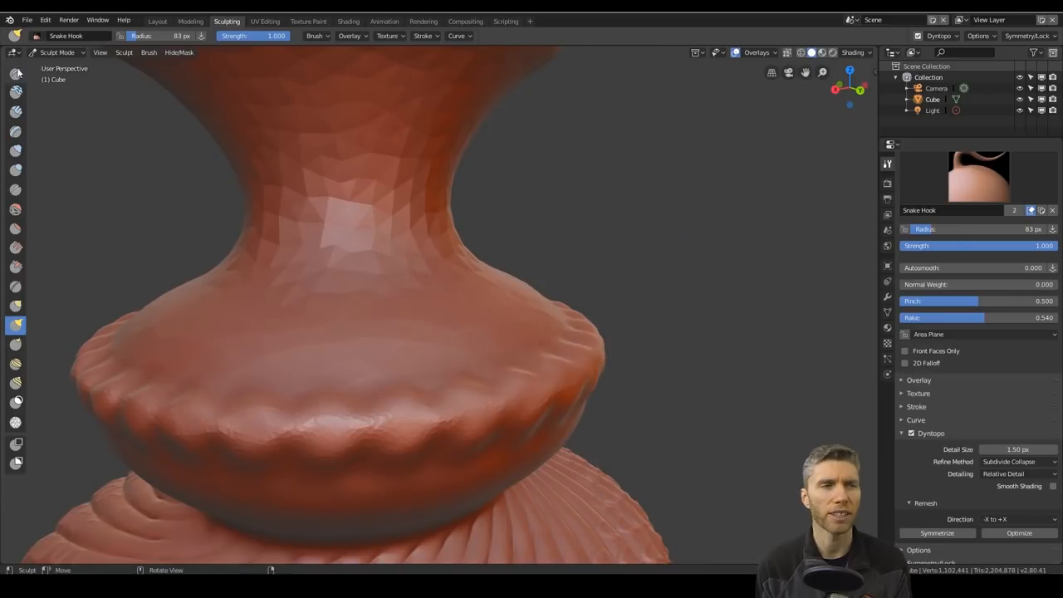
left_click(14, 73)
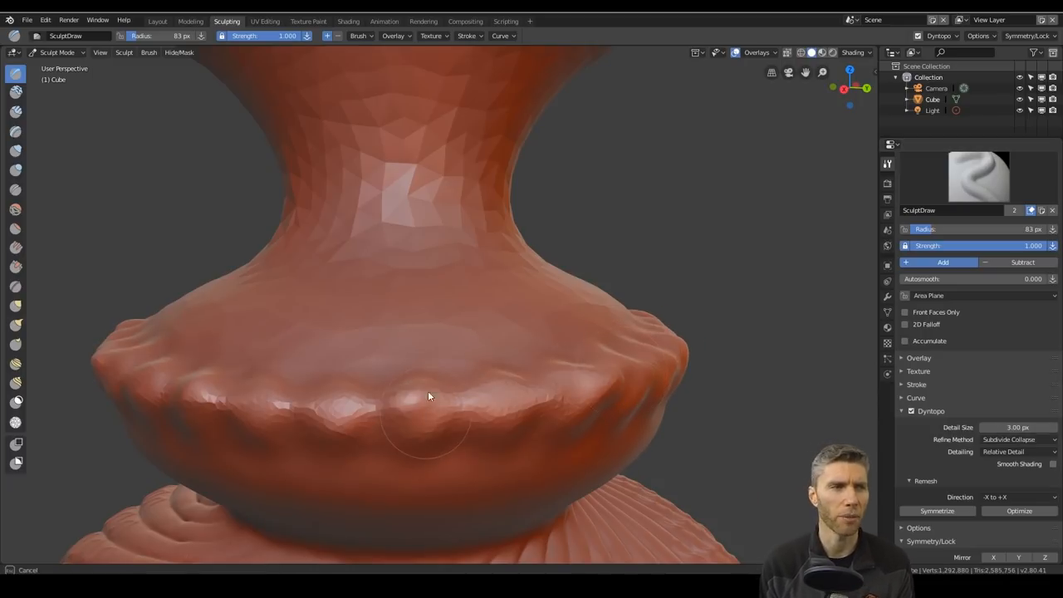
Raise bumps and knobs along the bulb's rim, a wavy ridge below, and lobes around the bowl.
left_click_drag(428, 395, 494, 386)
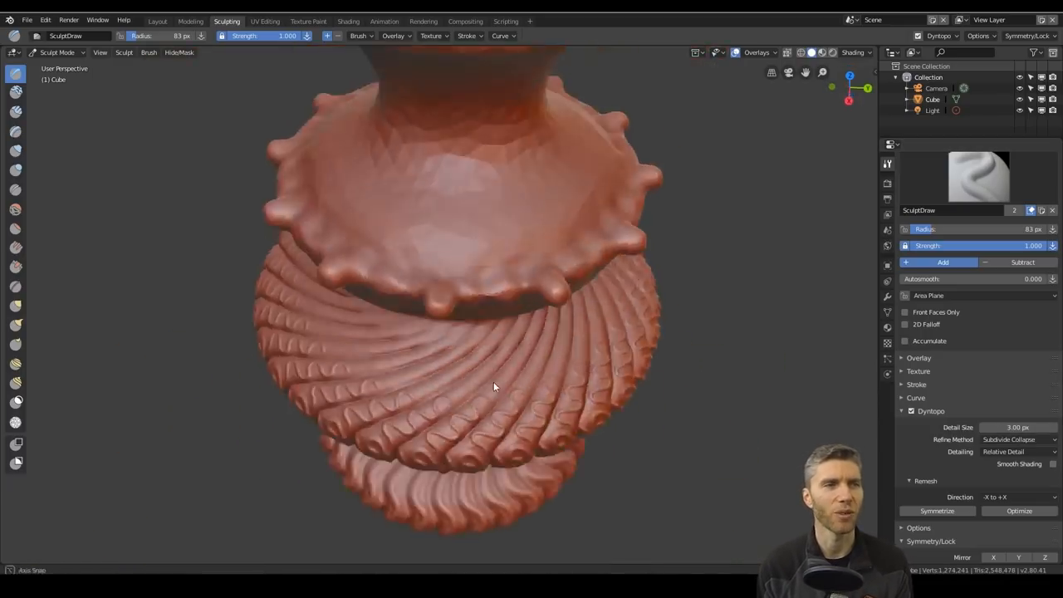
left_click_drag(494, 386, 293, 66)
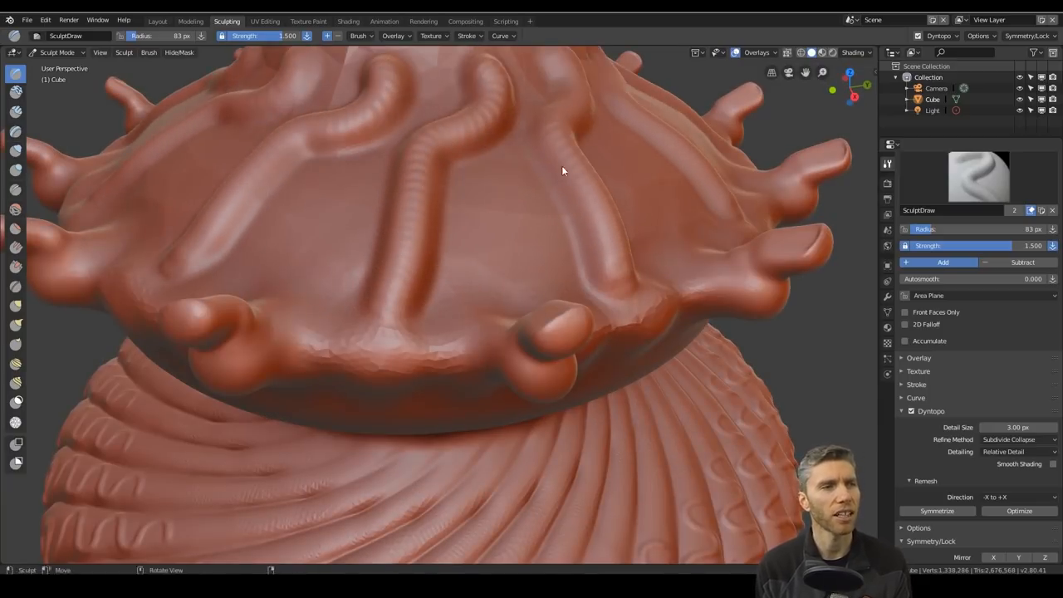
left_click_drag(562, 171, 348, 245)
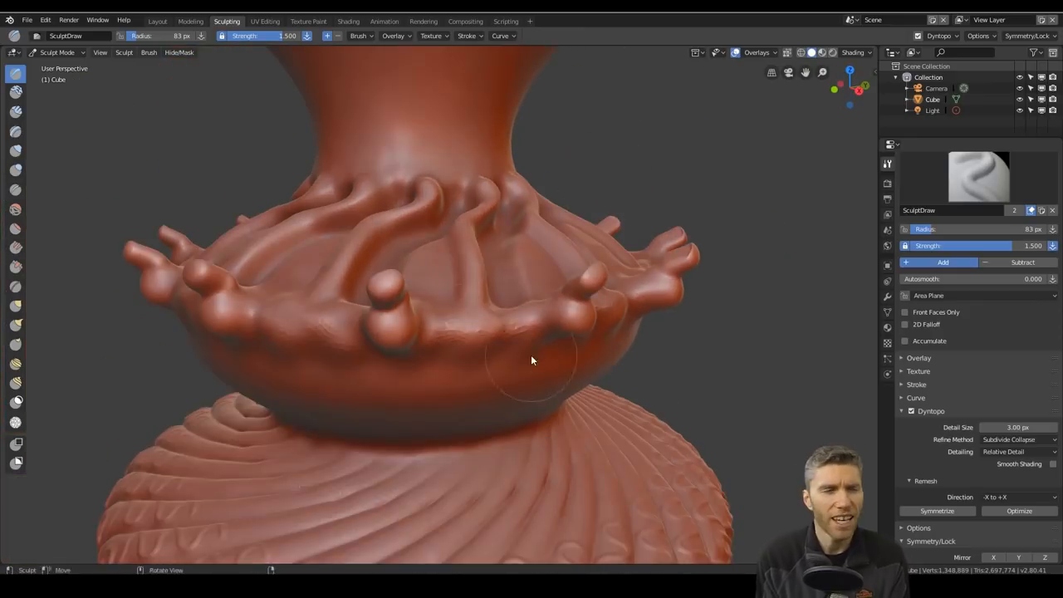
left_click_drag(531, 360, 545, 297)
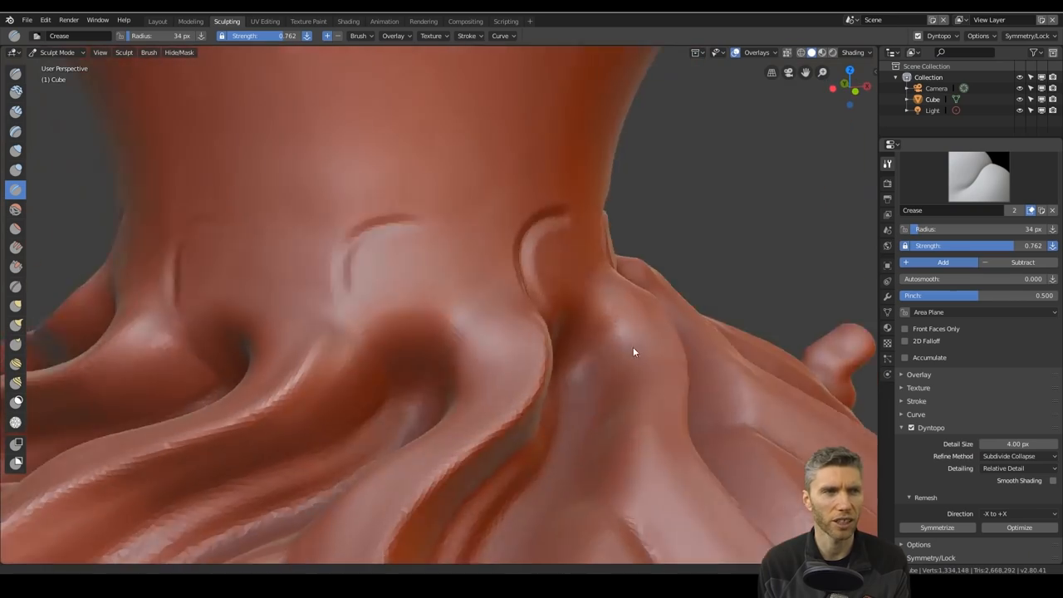
Crease the tendril bases, the bowl's ridges, and rings around the lobe stems.
left_click_drag(634, 352, 571, 329)
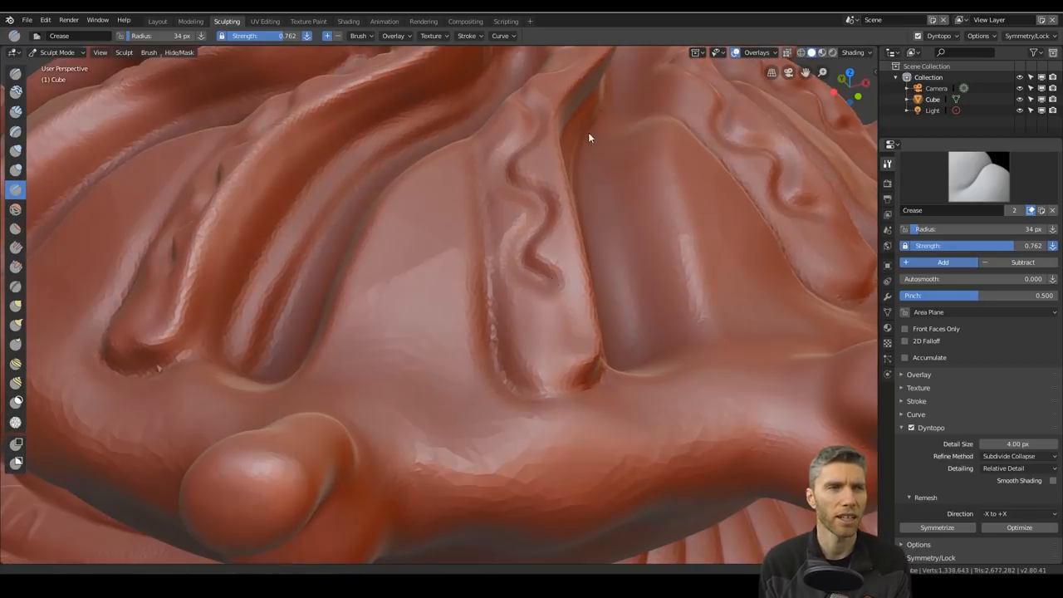
left_click_drag(590, 138, 529, 400)
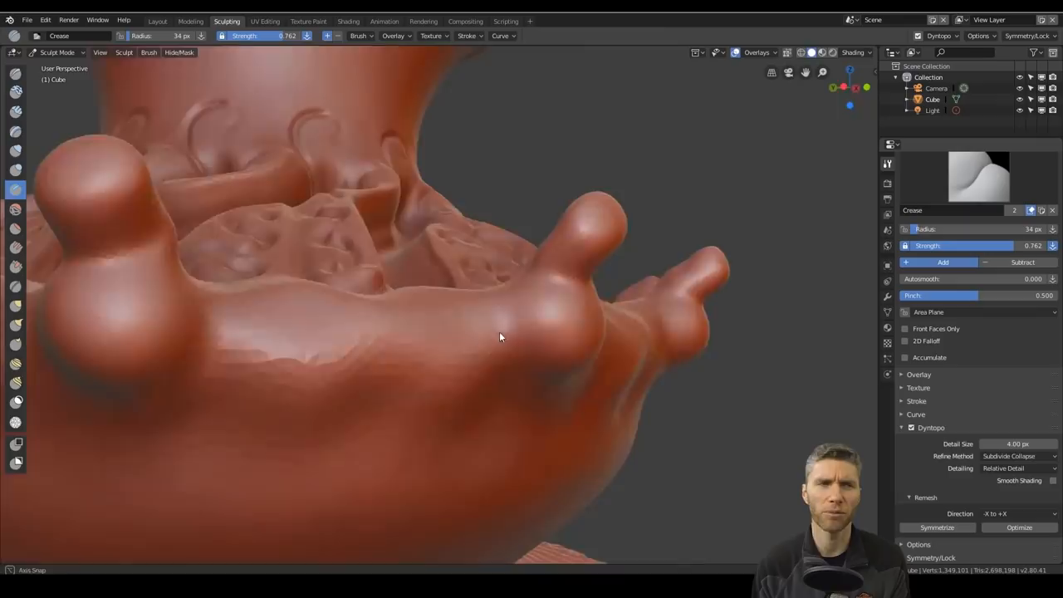
left_click_drag(500, 337, 468, 328)
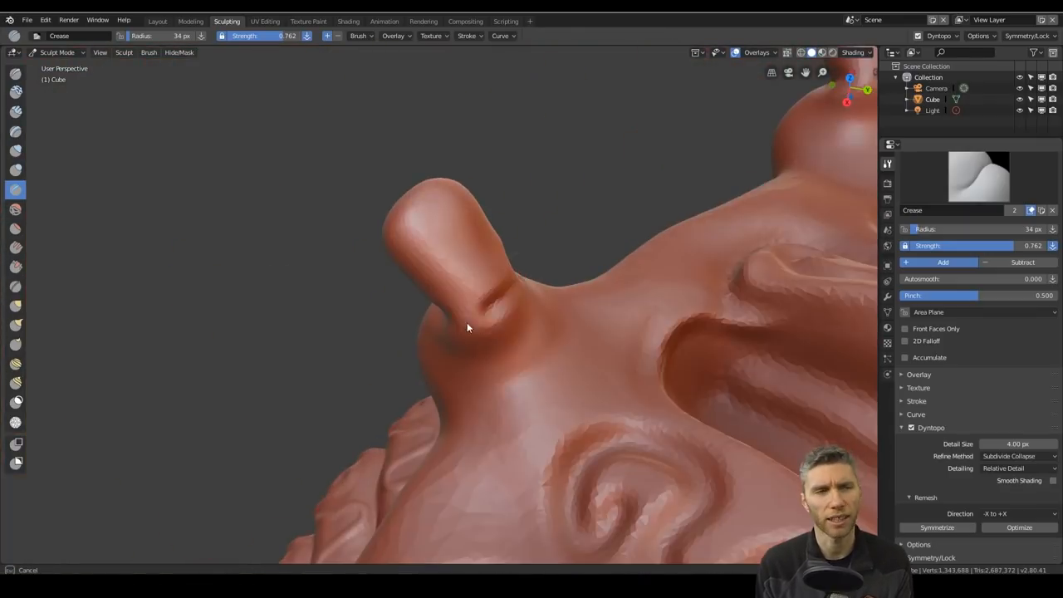
left_click_drag(469, 328, 623, 339)
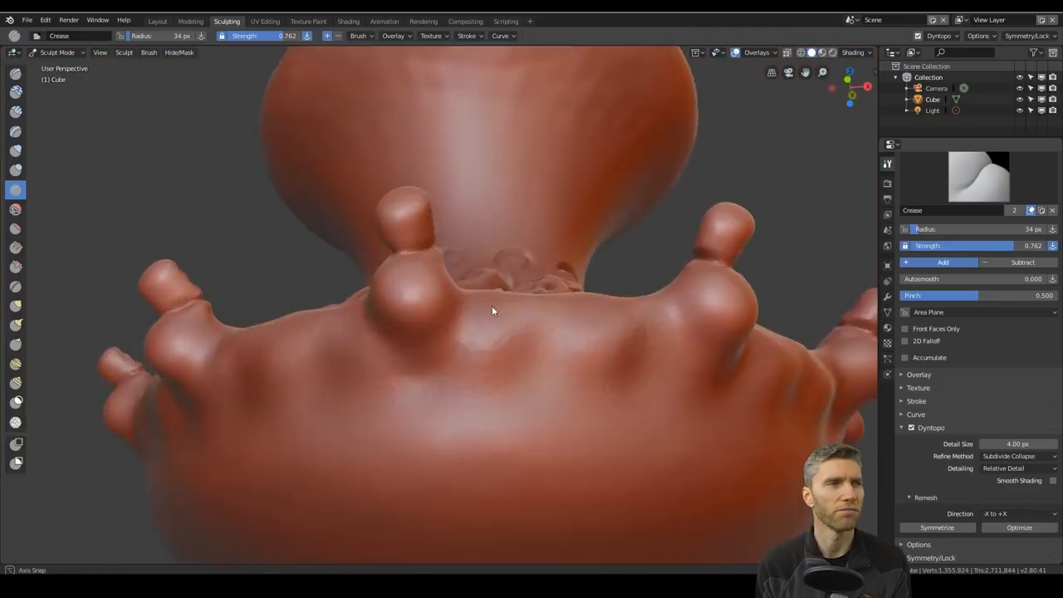
left_click_drag(493, 310, 446, 279)
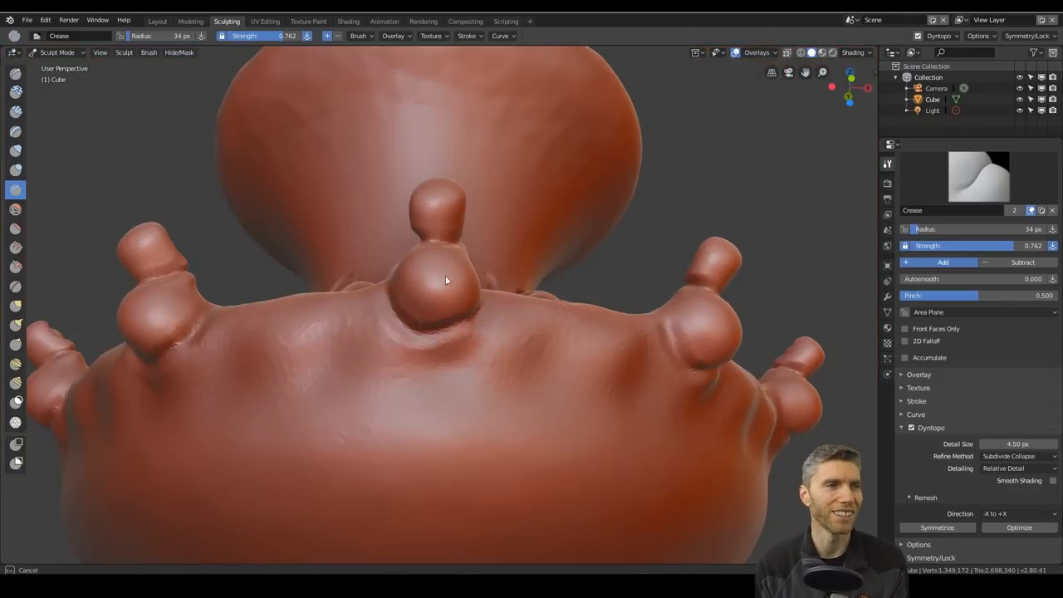
left_click_drag(447, 280, 643, 358)
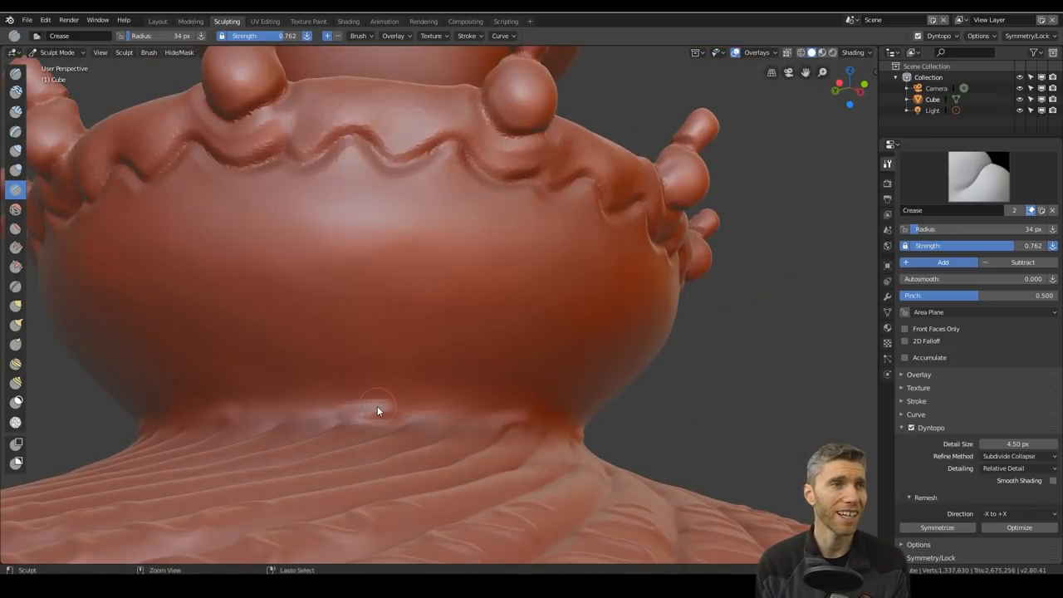
scroll("down", 3)
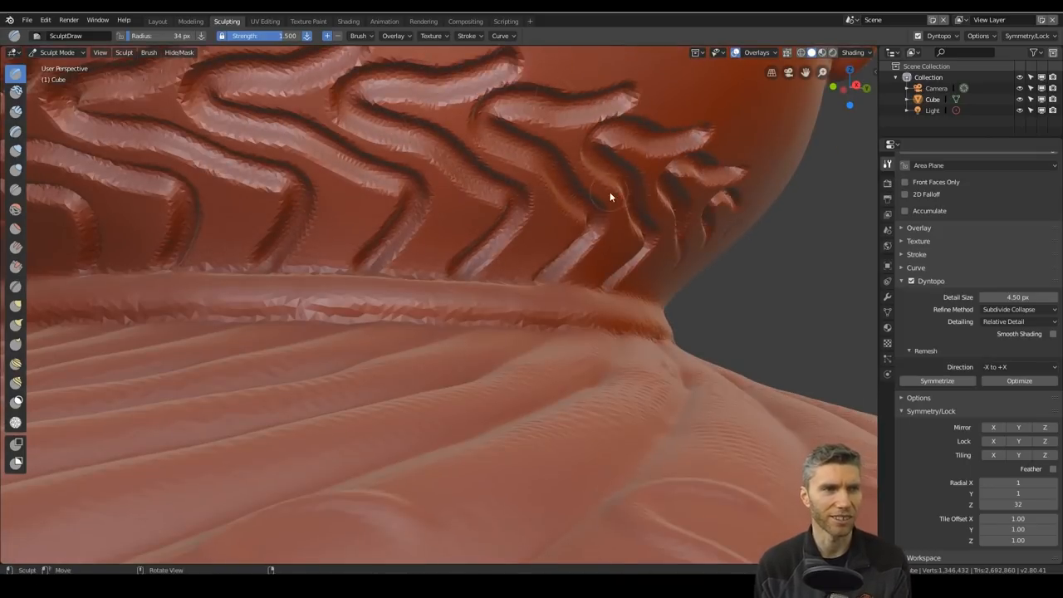
Draw raised swirl shapes around the band and flatten the tops of their ridges.
scroll("down", 3)
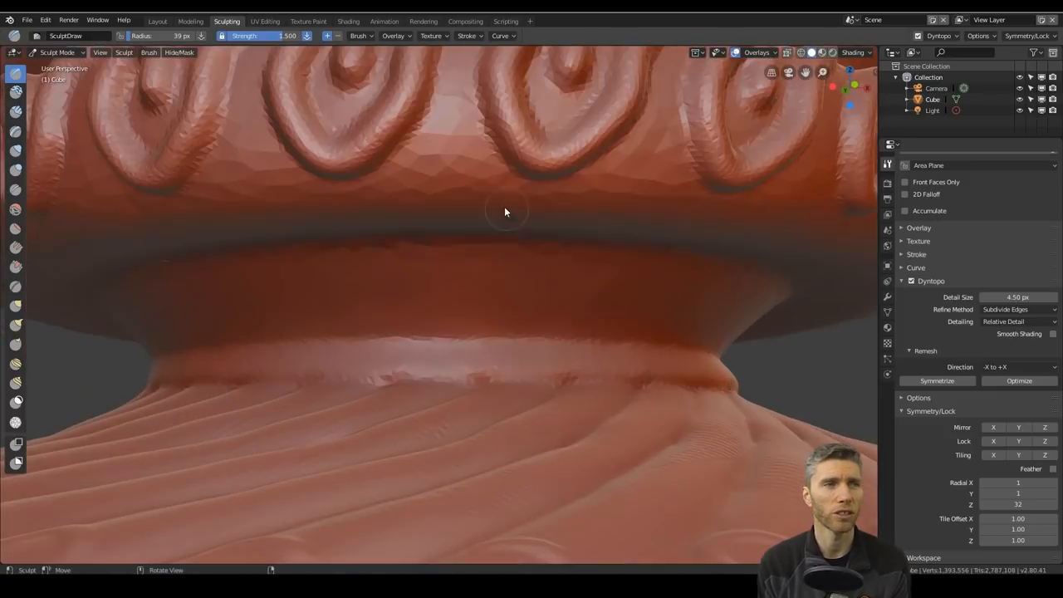
left_click_drag(504, 211, 535, 283)
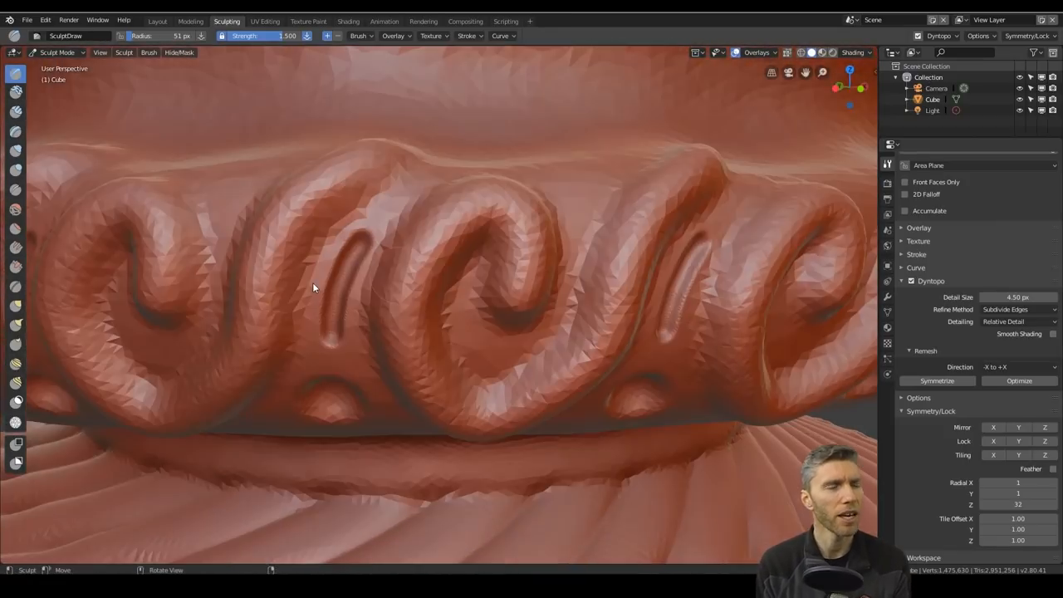
left_click(15, 228)
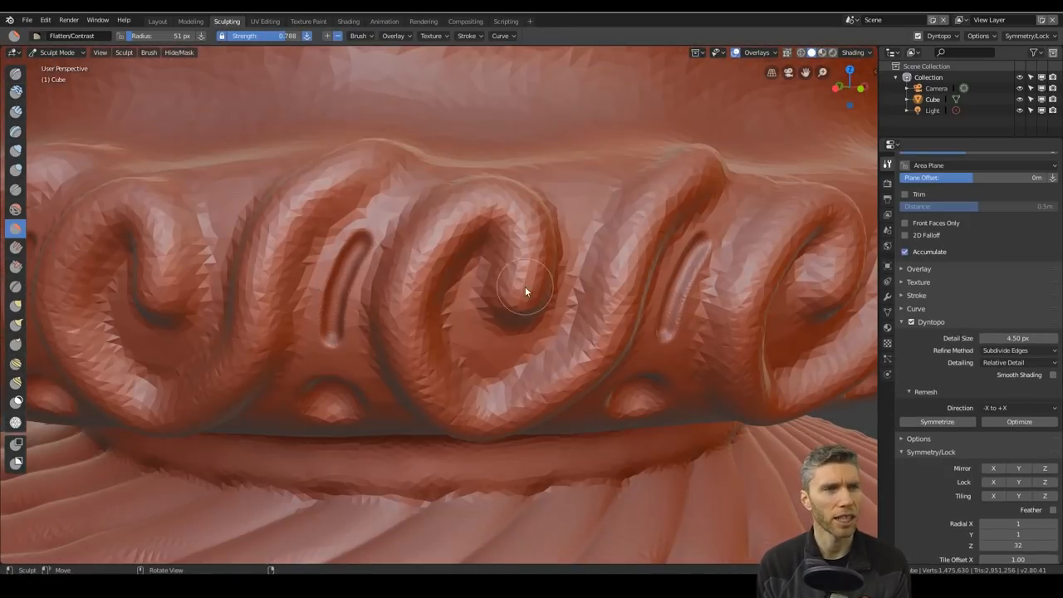
left_click_drag(525, 290, 607, 338)
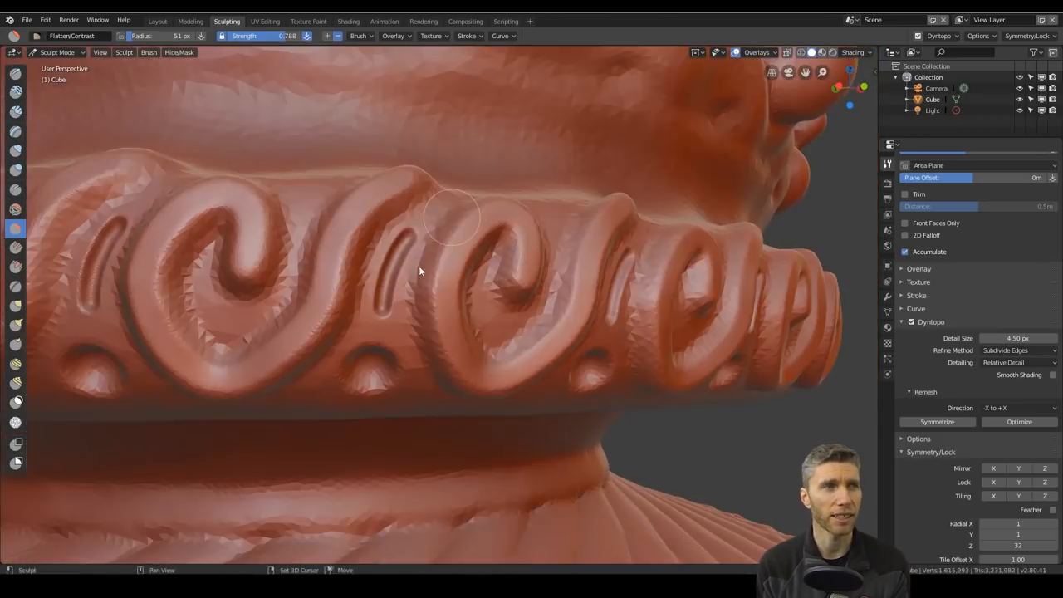
left_click(15, 286)
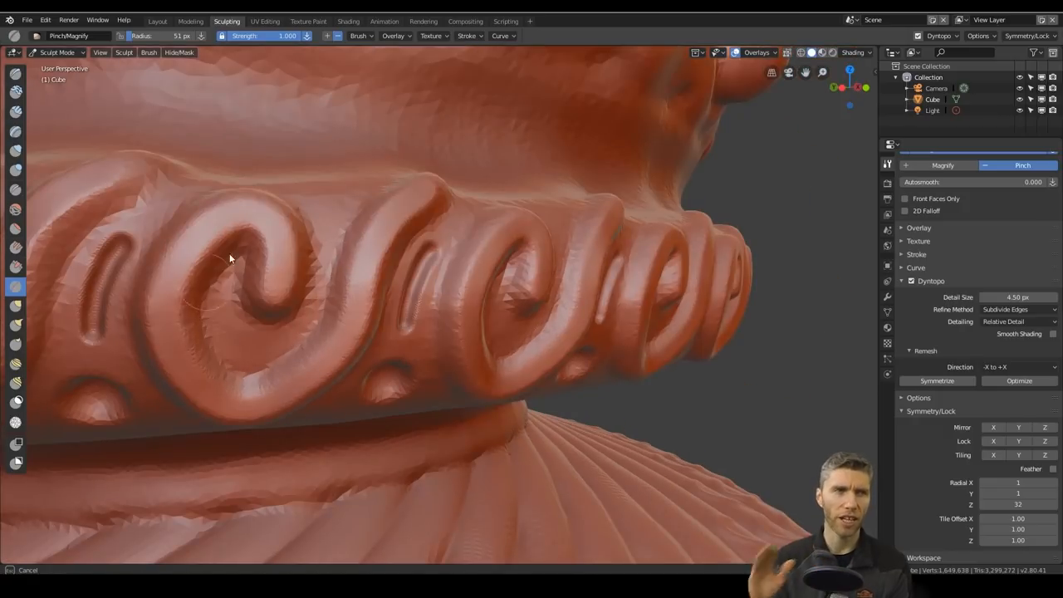
scroll("down", 3)
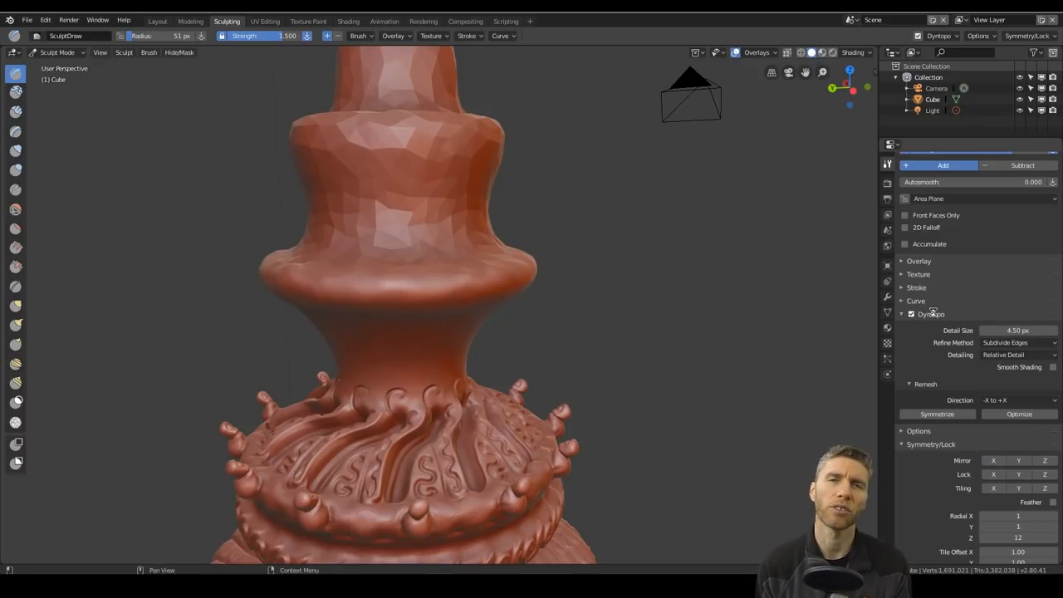
Turn off Dyntopo and push the upper tier into broad lobes with deep grooves between.
left_click(912, 314)
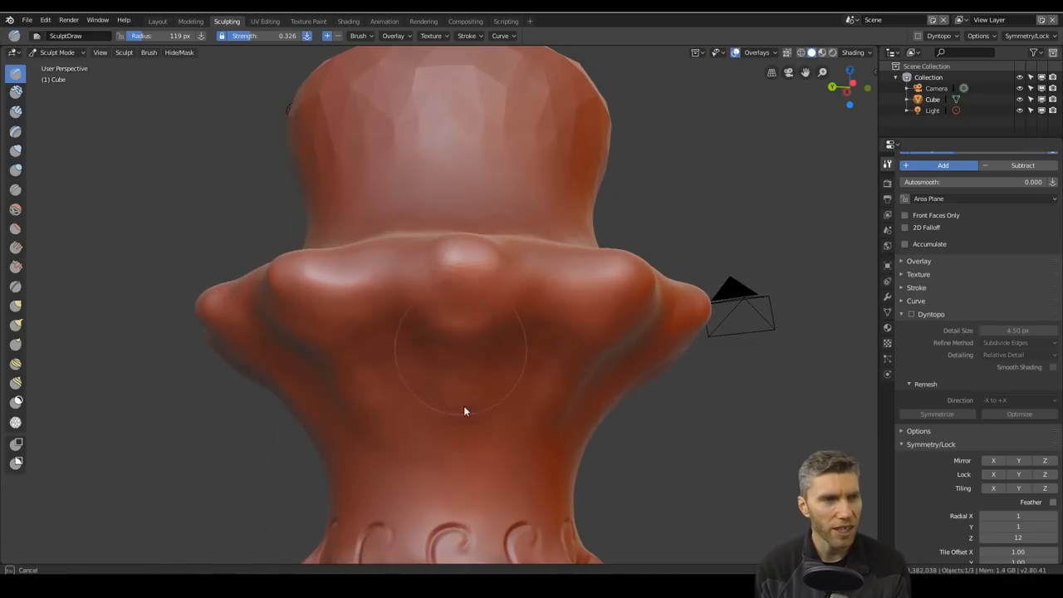
left_click_drag(465, 411, 328, 368)
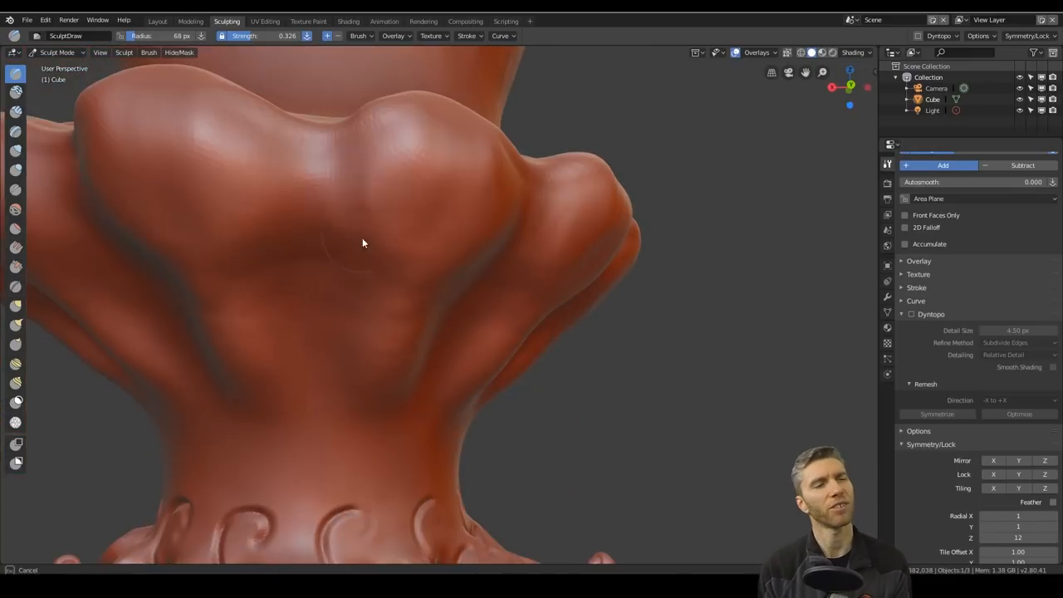
left_click_drag(362, 243, 395, 309)
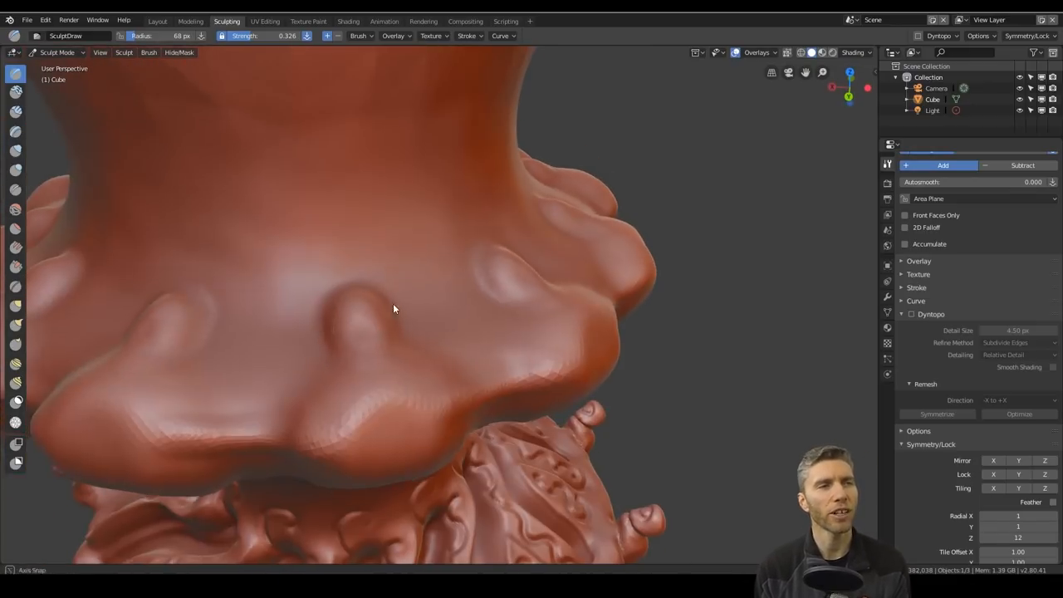
left_click_drag(394, 309, 387, 262)
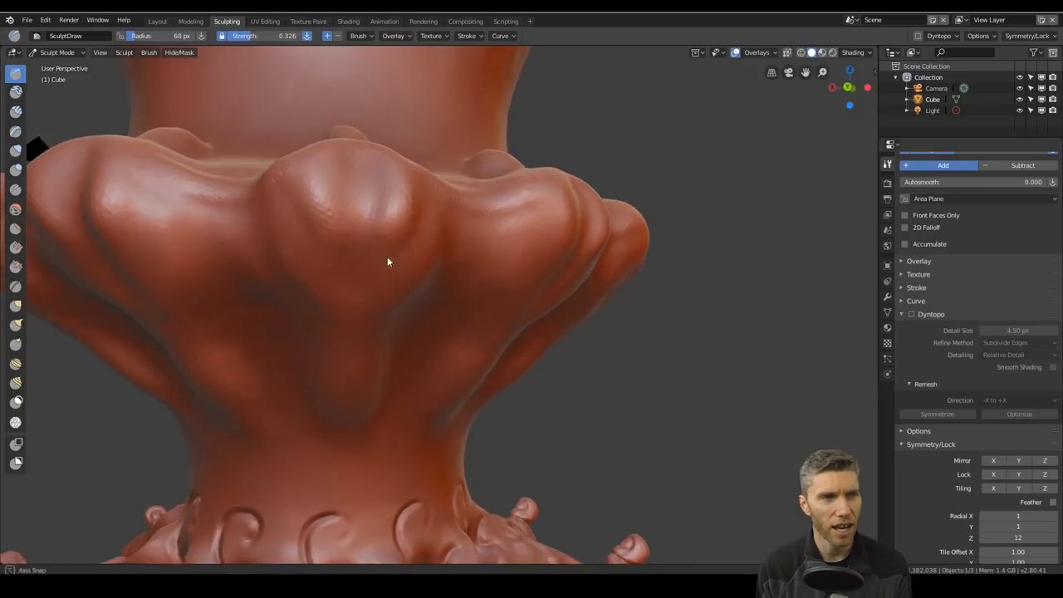
left_click_drag(387, 262, 495, 292)
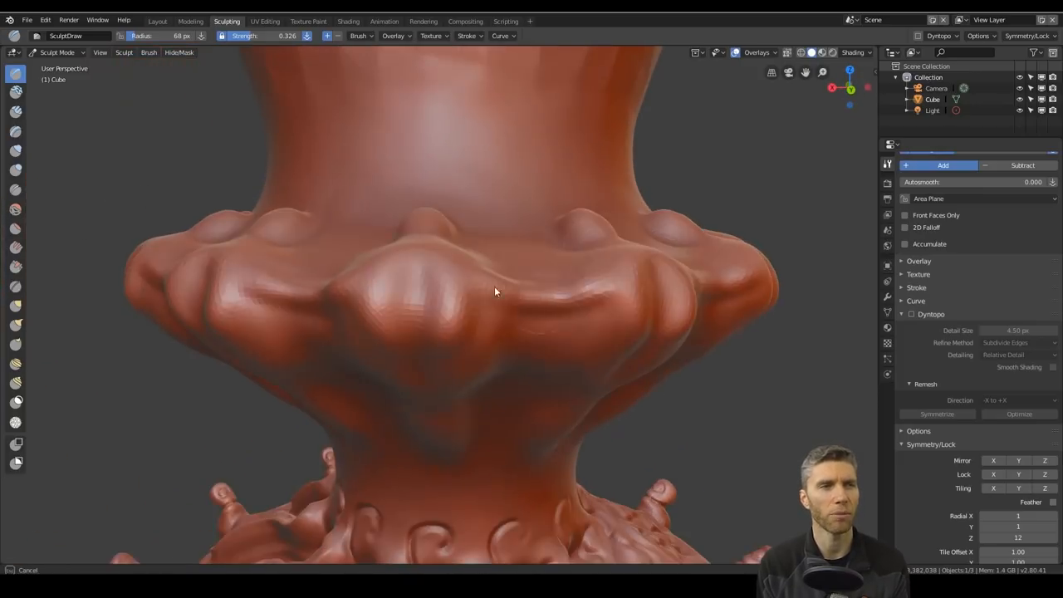
left_click_drag(494, 291, 547, 352)
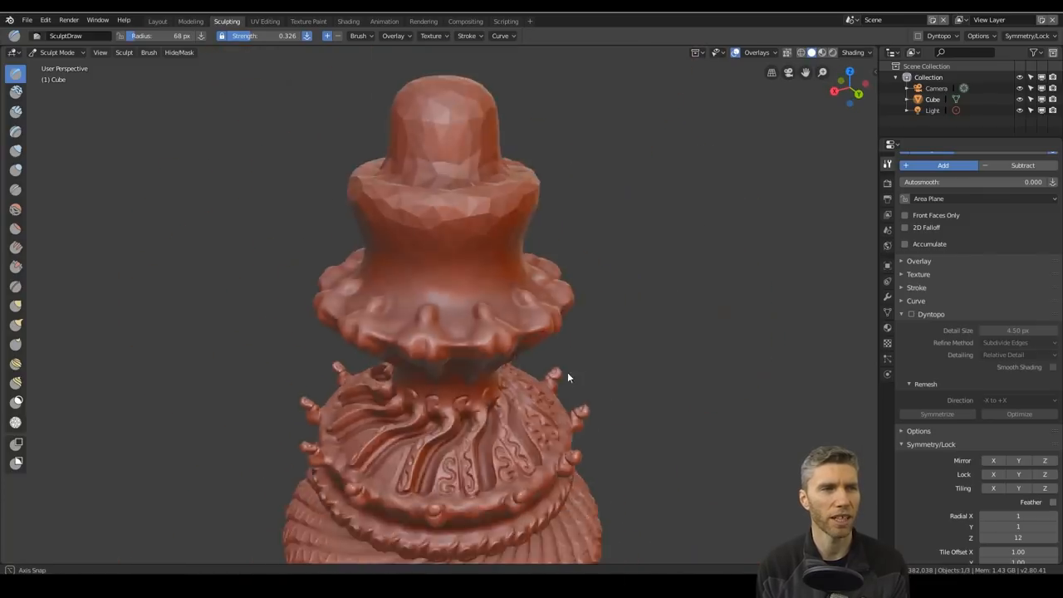
left_click_drag(569, 378, 548, 311)
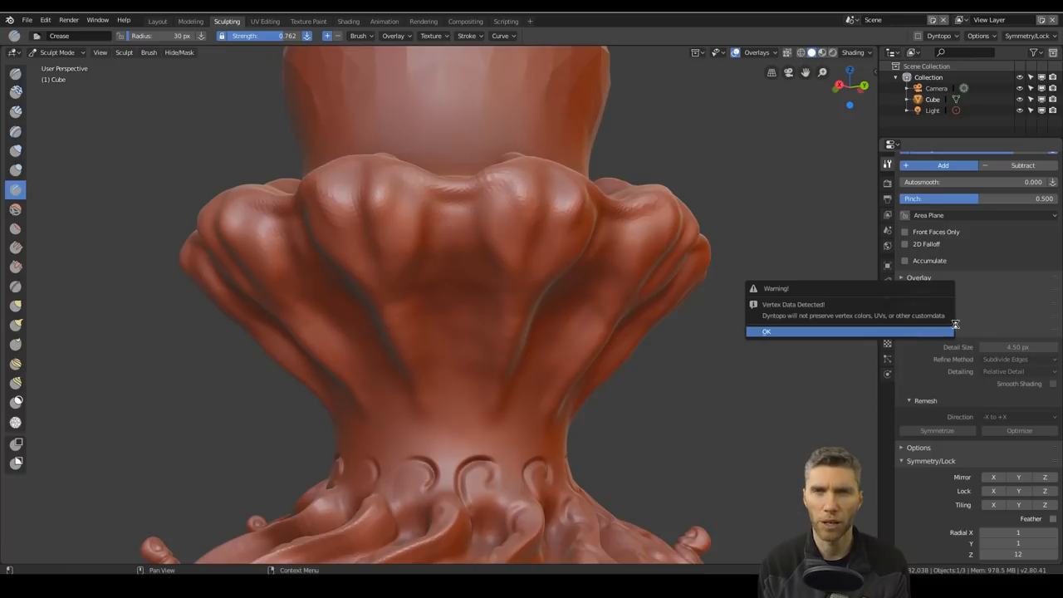
Dismiss the vertex-data warning and raise nubs on the upper tier's lobes.
left_click(765, 330)
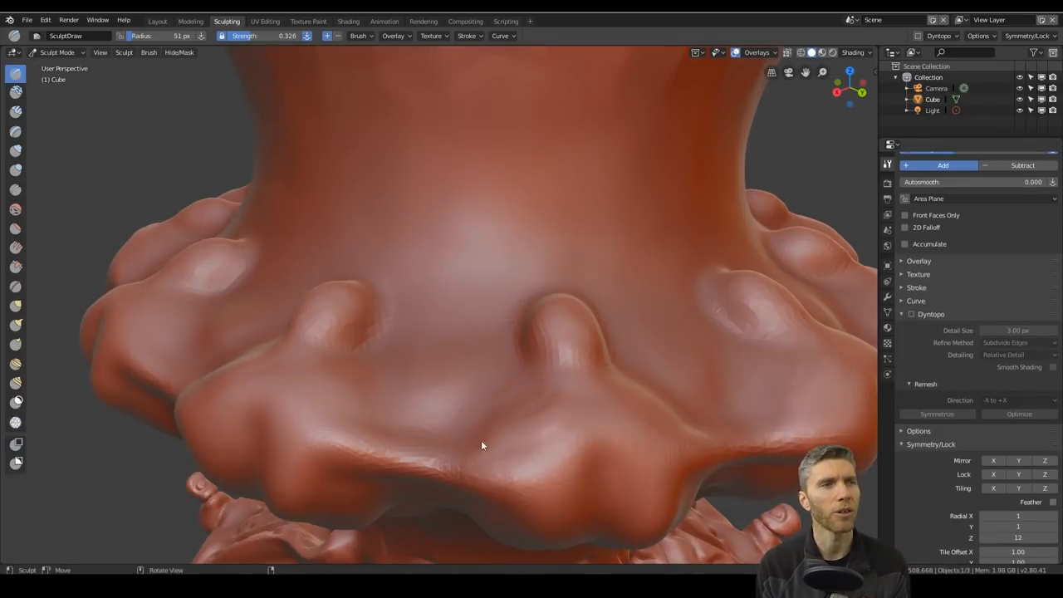
left_click_drag(482, 448, 485, 362)
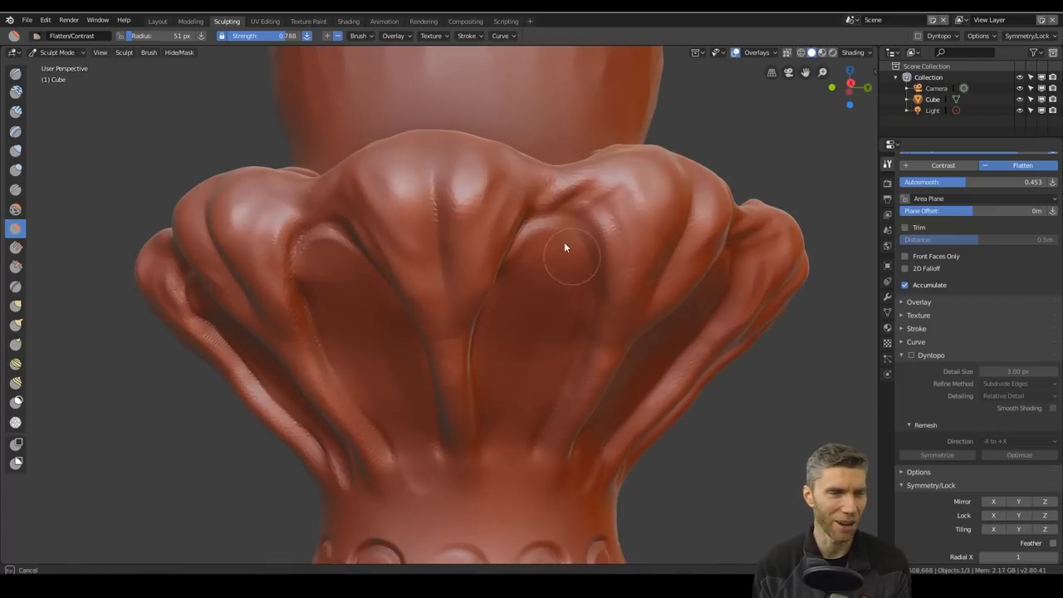
Flatten and crease grooves along the fluted lobes, then press small dimples into the neck.
left_click_drag(564, 249, 527, 347)
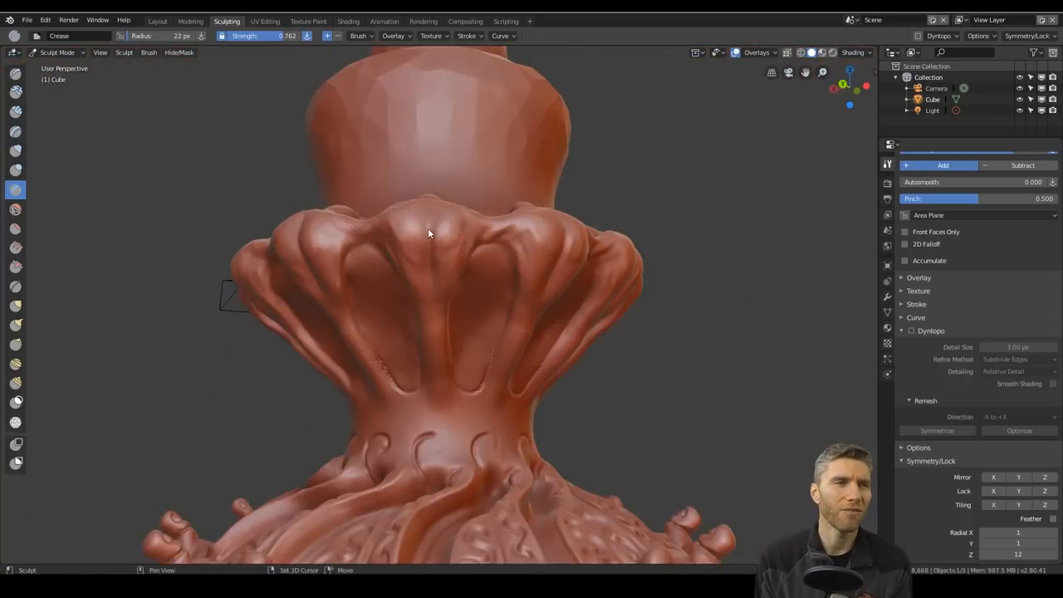
left_click_drag(428, 232, 610, 313)
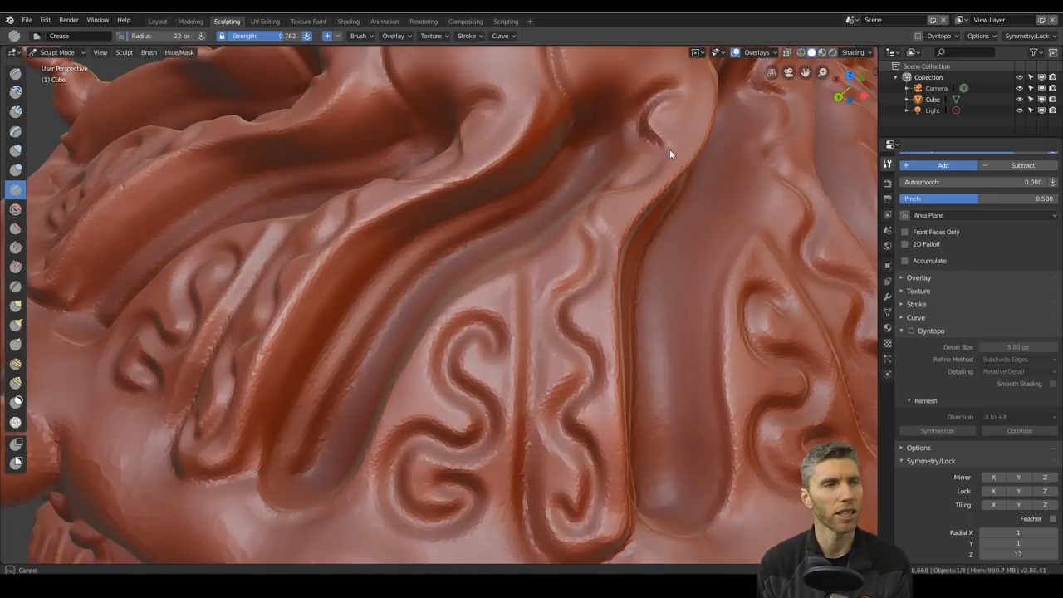
left_click_drag(670, 154, 558, 299)
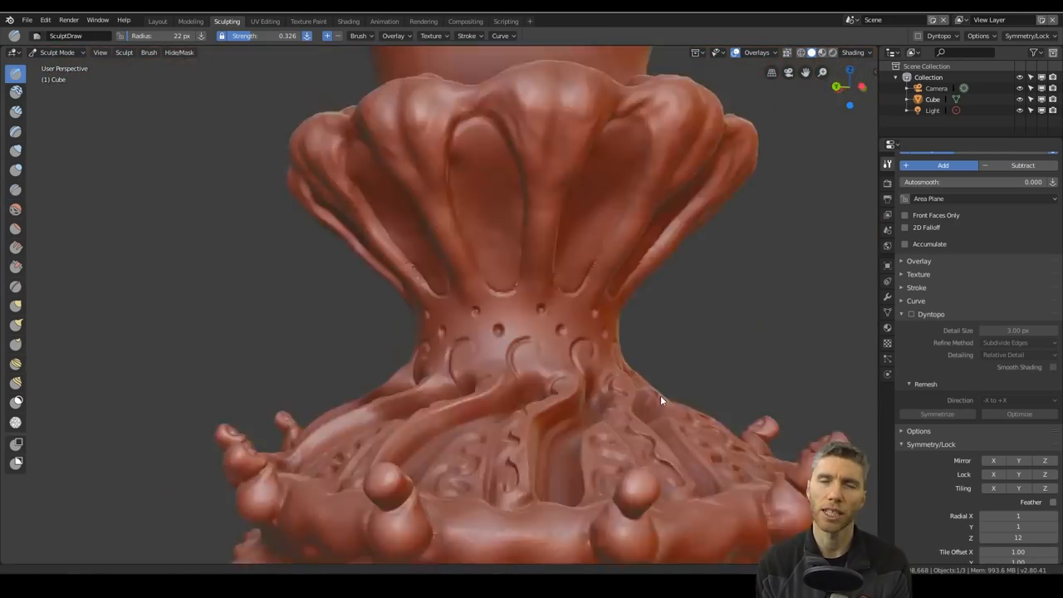
Press more dimples around the neck ring above the swirls.
left_click_drag(660, 401, 501, 344)
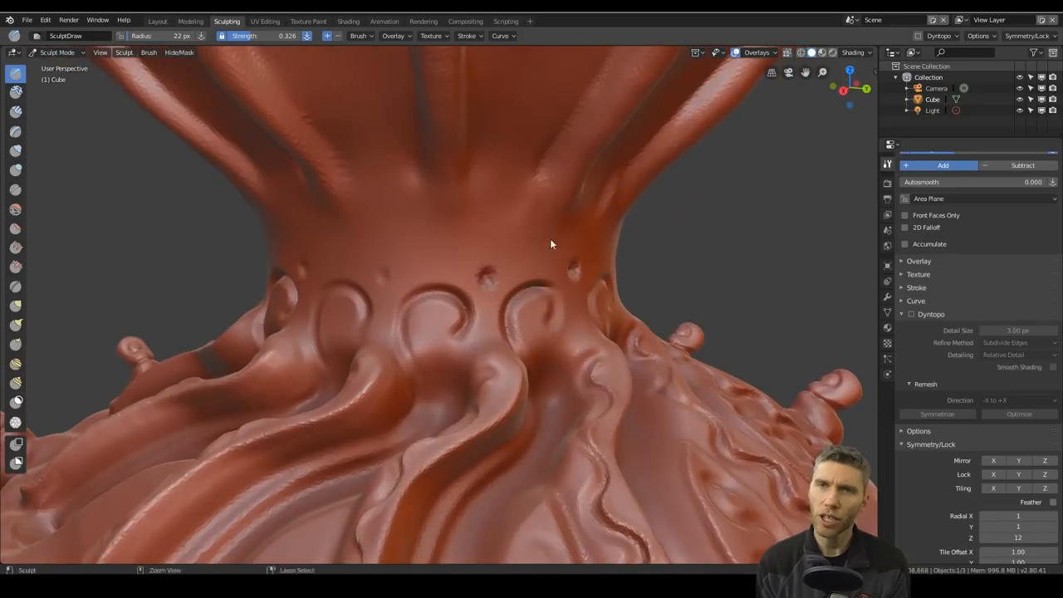
left_click_drag(550, 244, 585, 360)
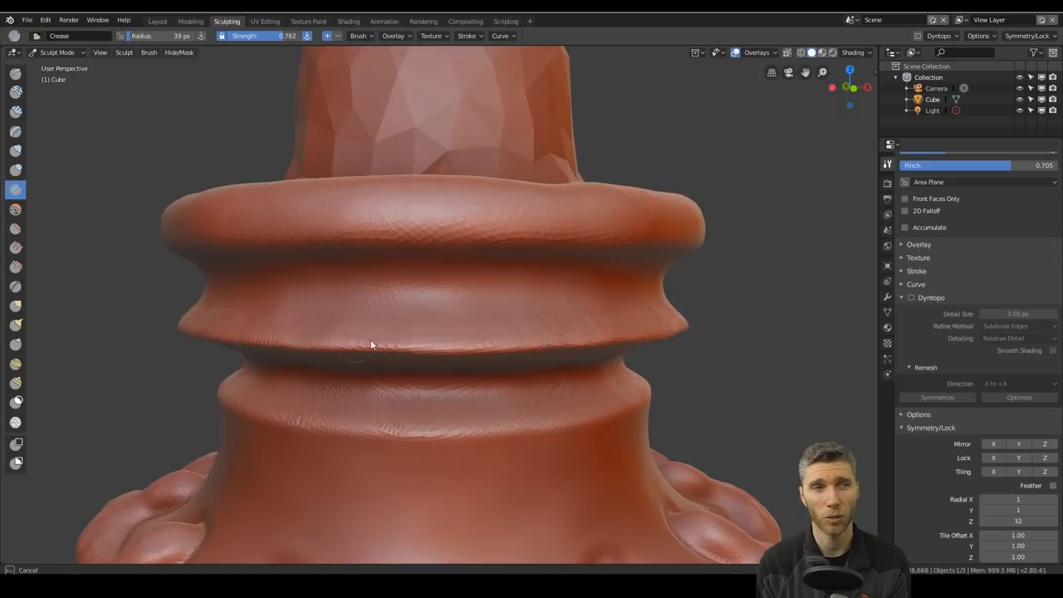
Scroll the tool panel and pick the Draw brush for the neck dimples.
scroll("down", 3)
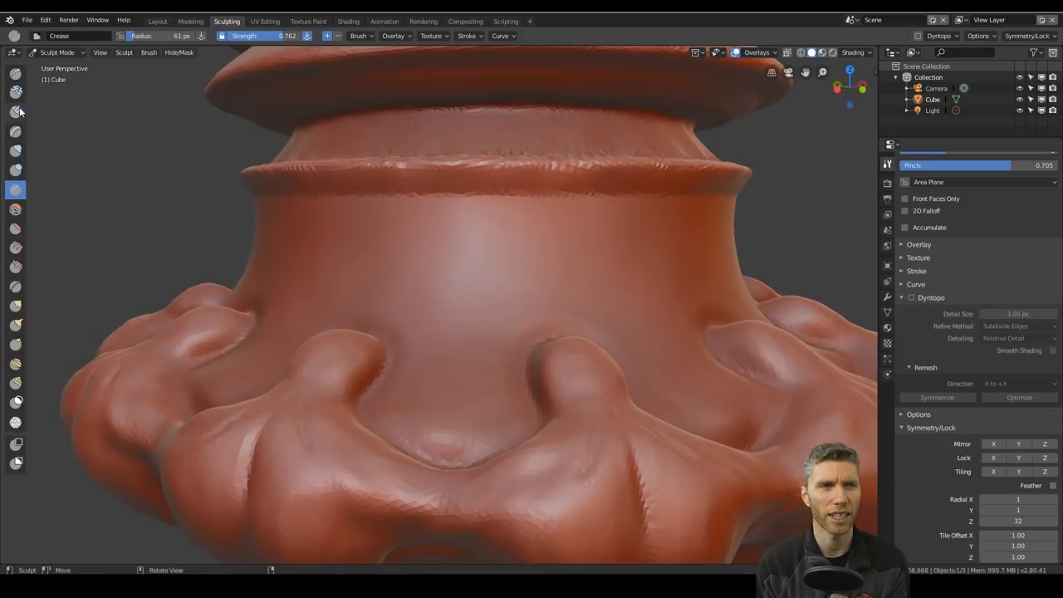
left_click(15, 113)
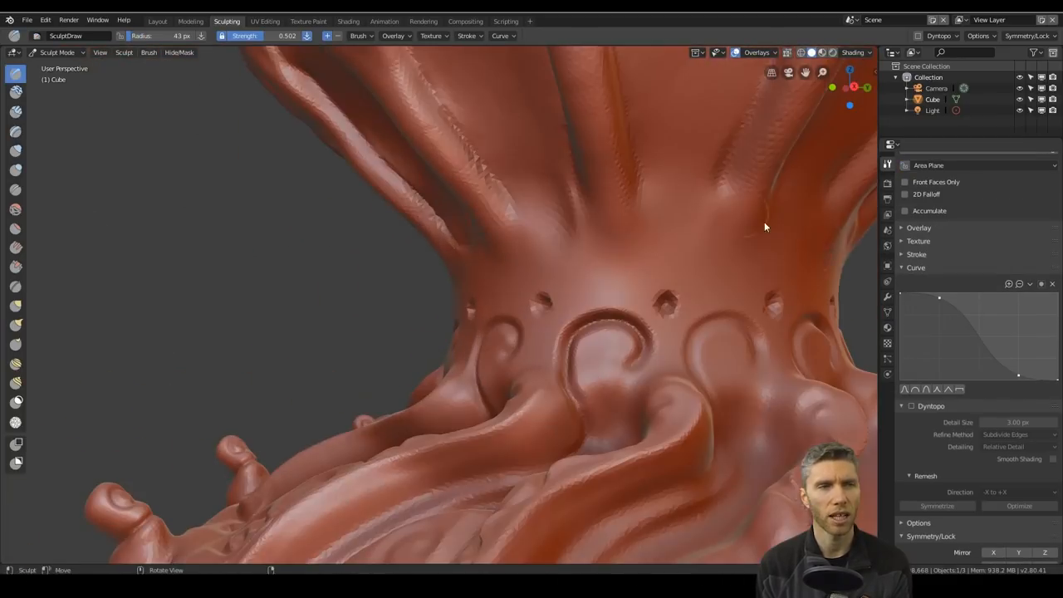
Turn the ornament to face the neck and press the final dimples into its ring.
left_click_drag(766, 227, 609, 390)
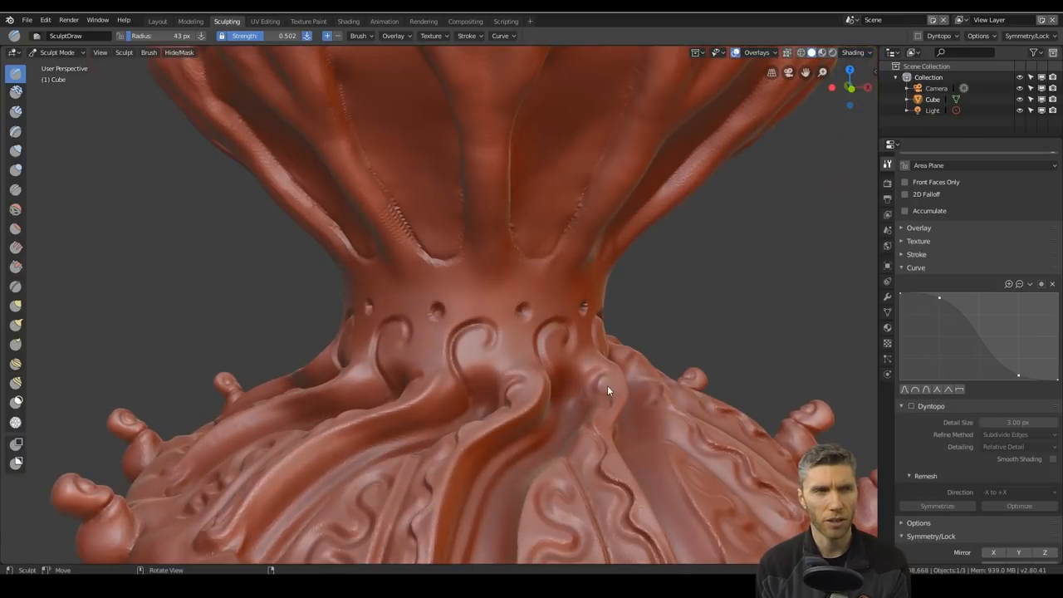
left_click_drag(607, 390, 524, 476)
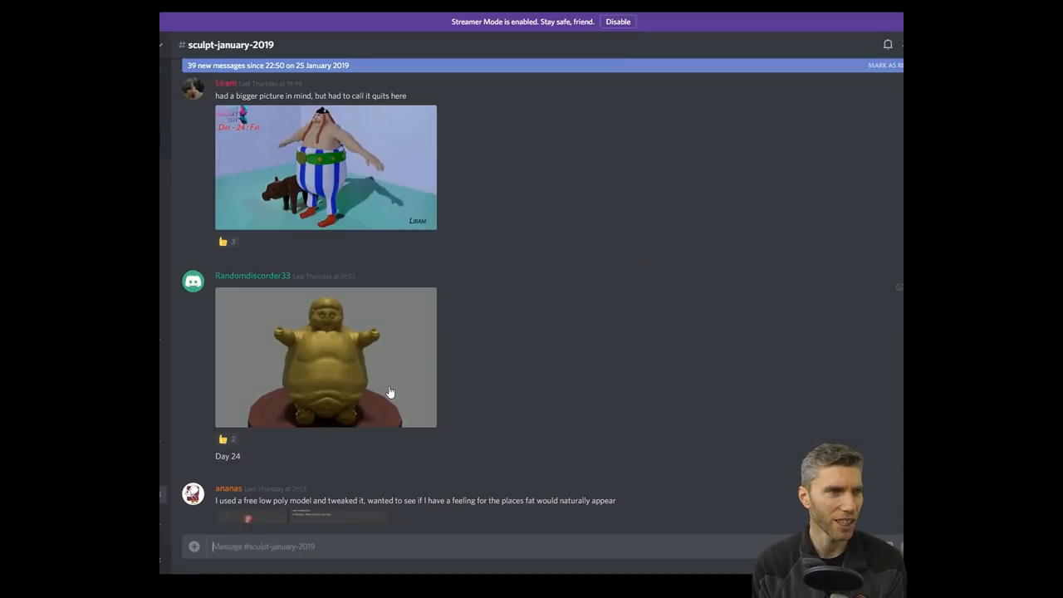
Preview the white fish sculpt image full-size, then close it.
left_click(325, 357)
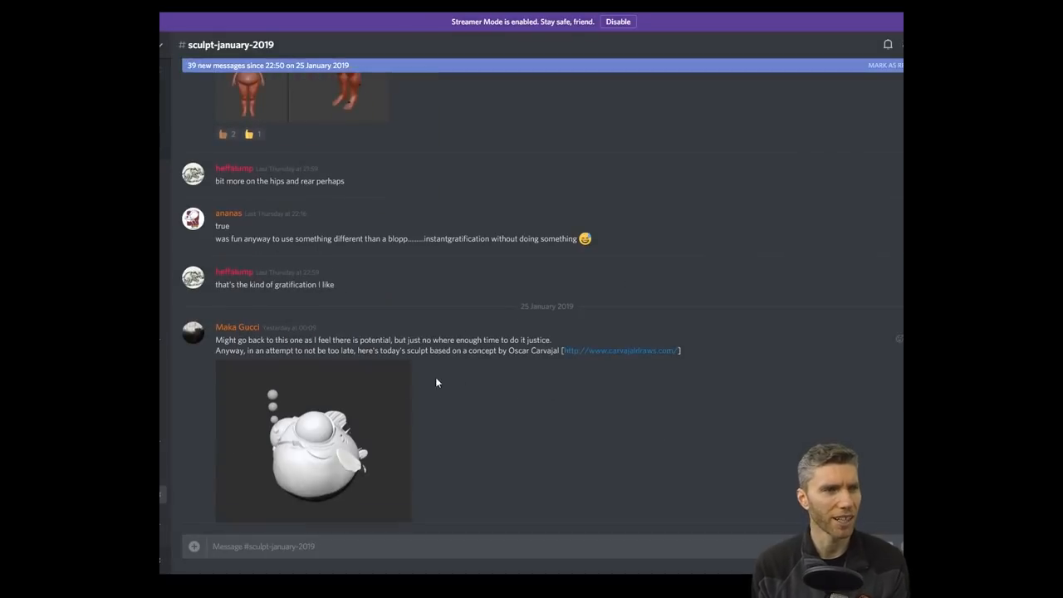
left_click(313, 445)
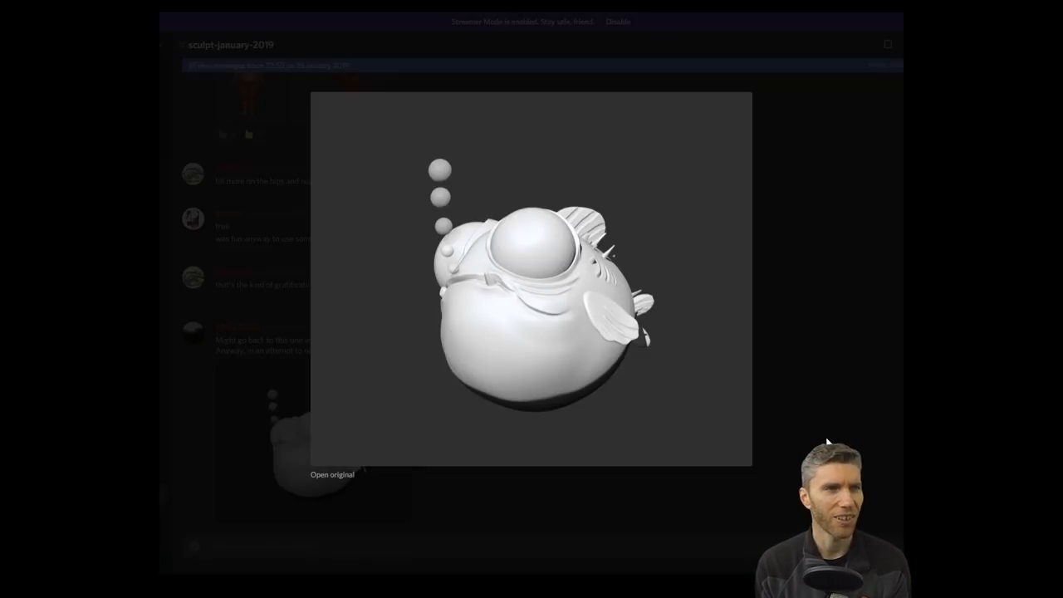
left_click(590, 374)
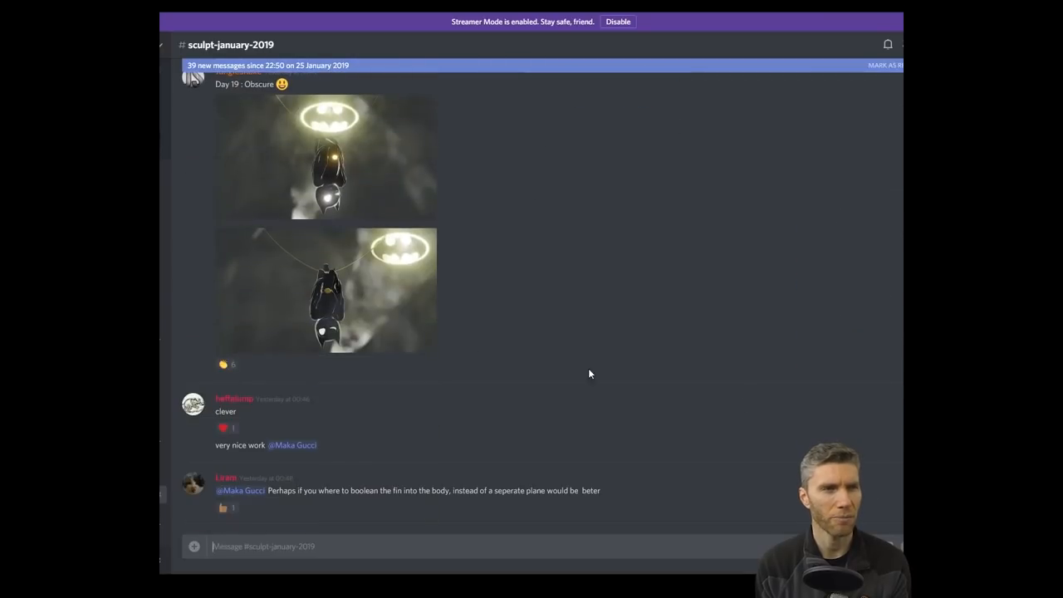
Move further down the channel and preview the red figure render, then close it.
left_click(325, 157)
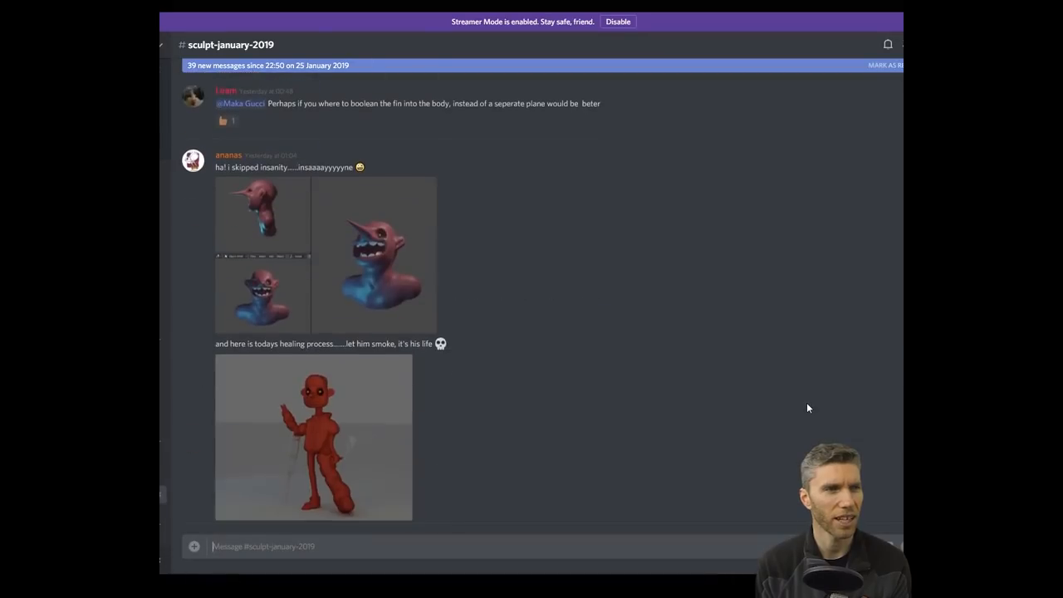
left_click(374, 255)
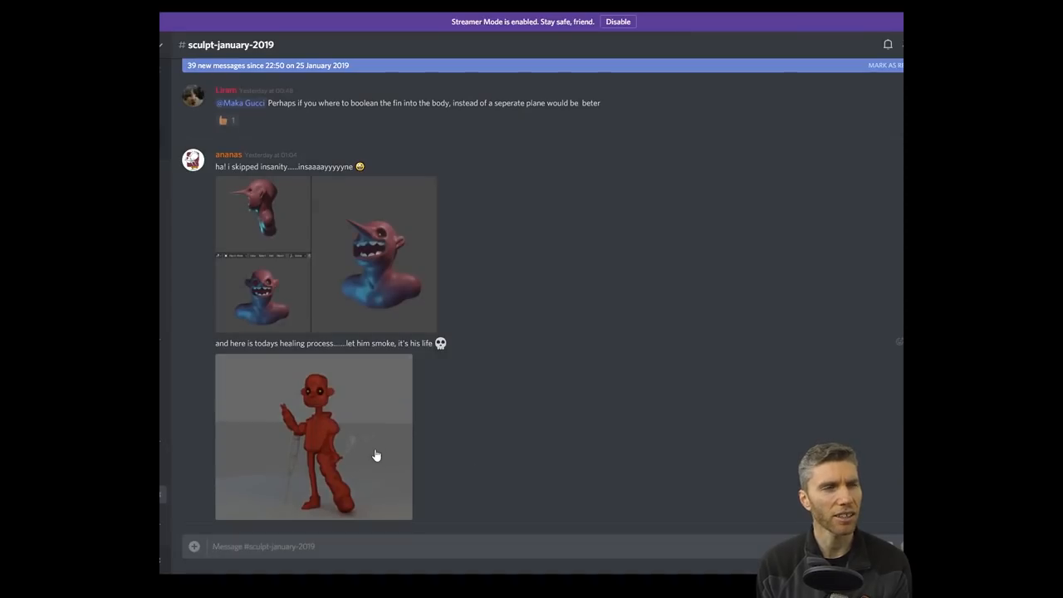
left_click(313, 436)
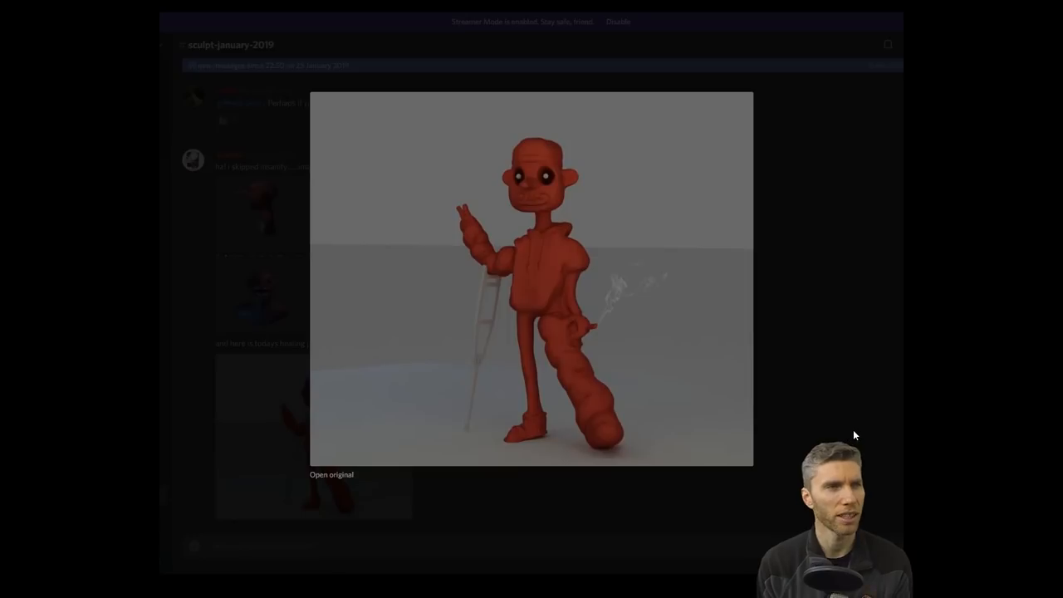
left_click(417, 258)
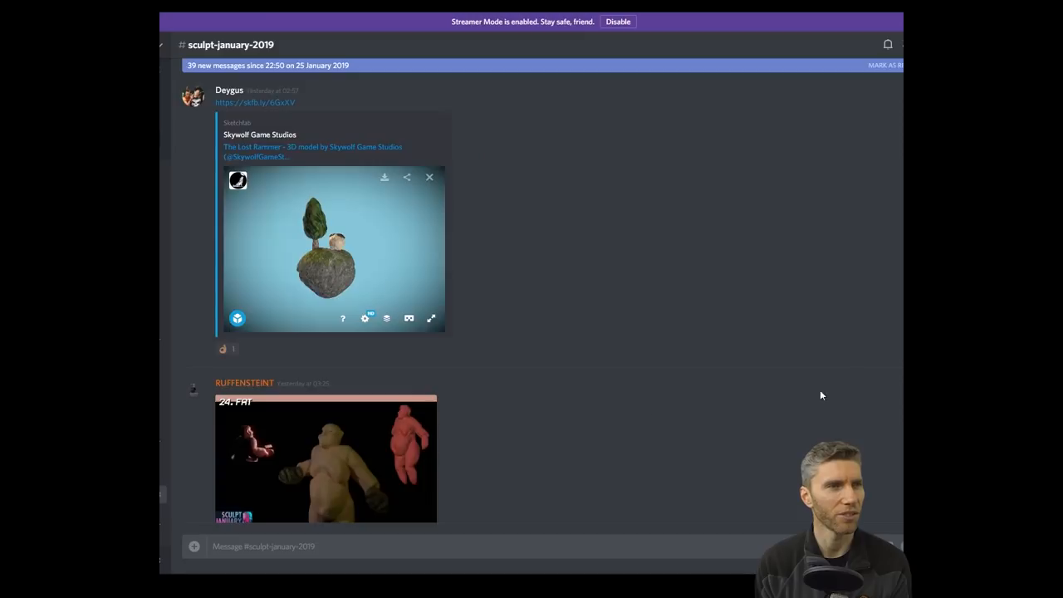
Scroll past the heart and ankh posts and enlarge the ornamental disc sculpt image.
left_click(325, 456)
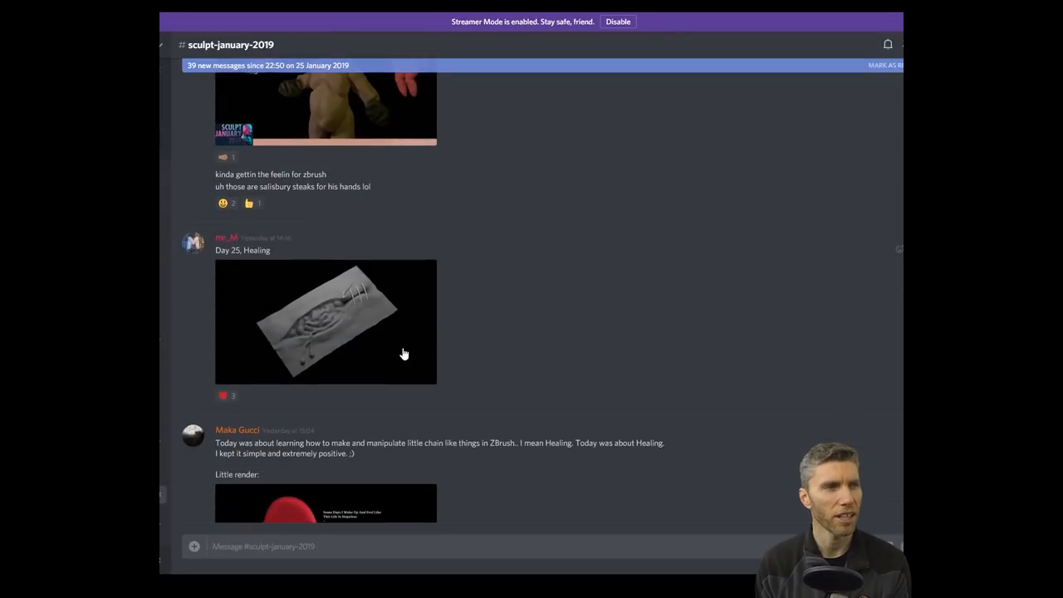
mouse_move(708, 399)
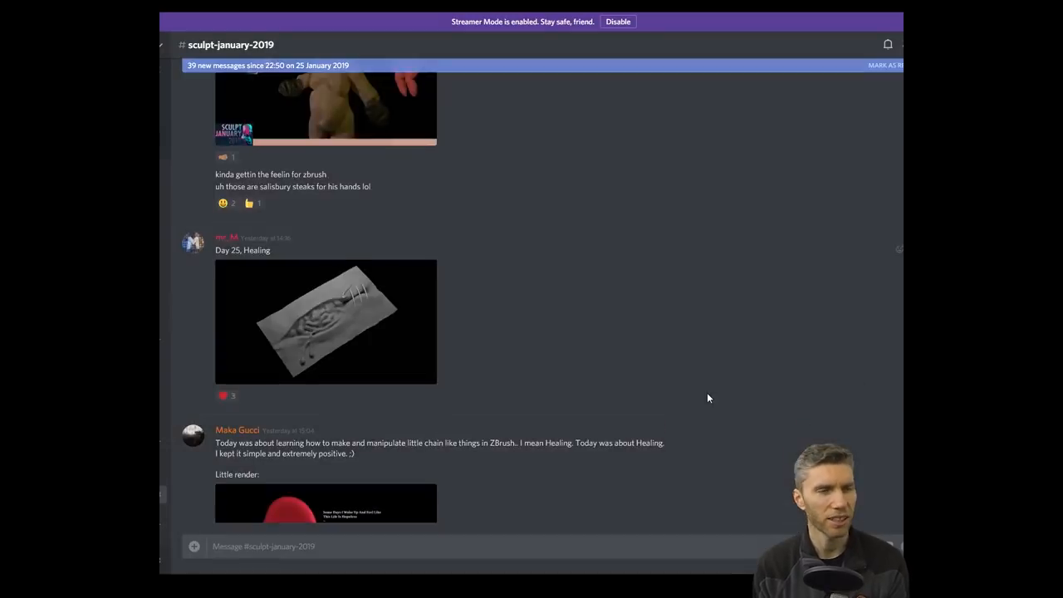
scroll("down", 3)
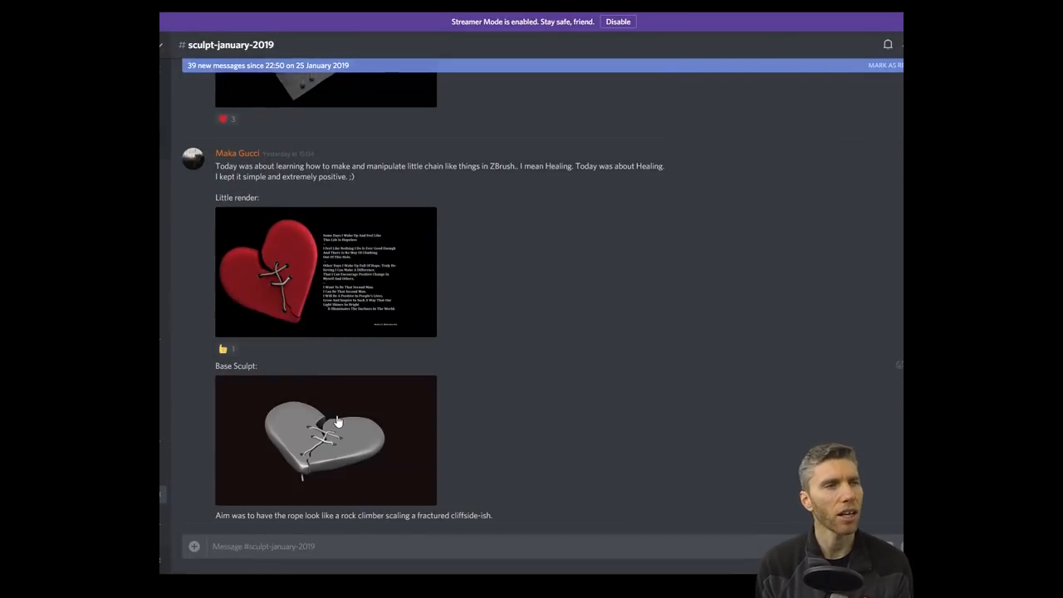
left_click(324, 271)
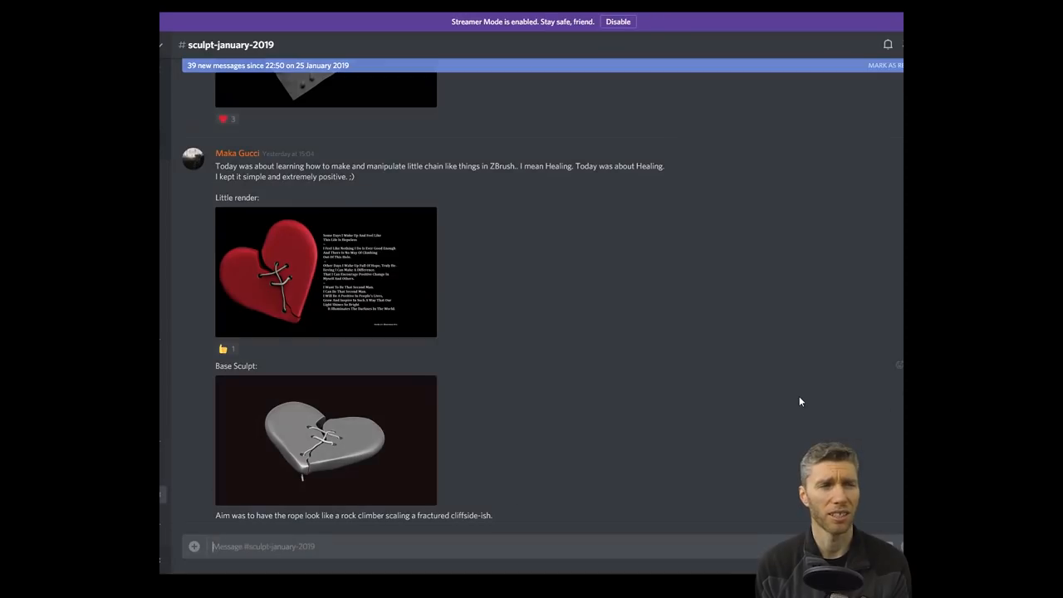
scroll("down", 3)
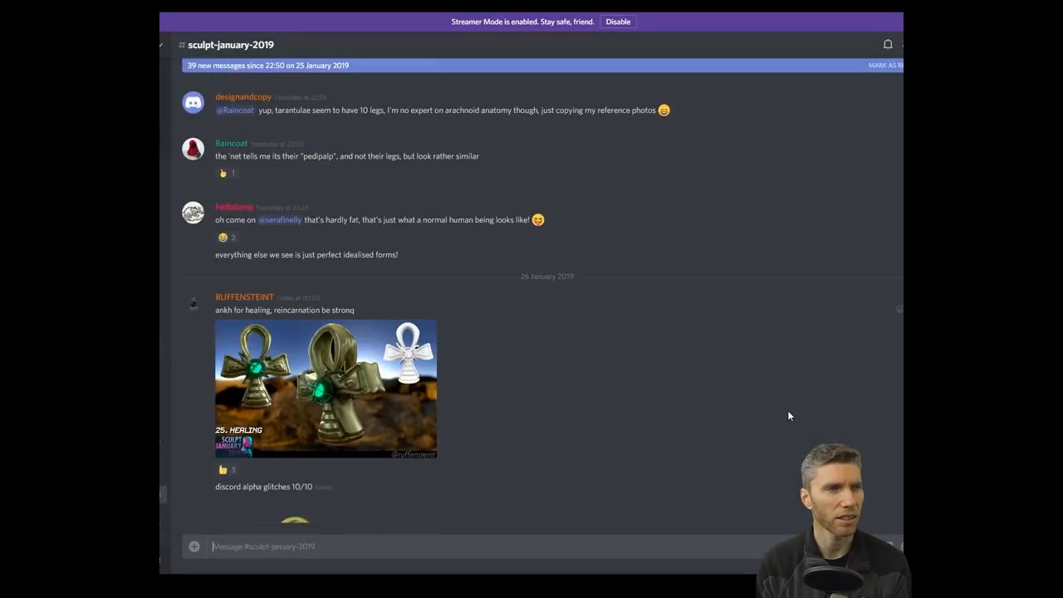
left_click(325, 388)
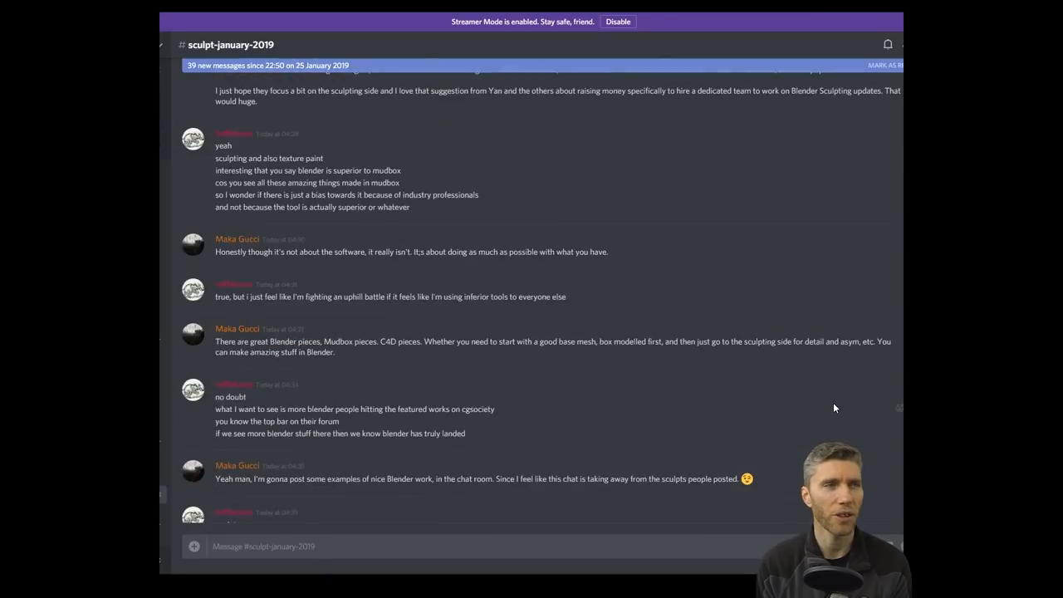
left_click(296, 424)
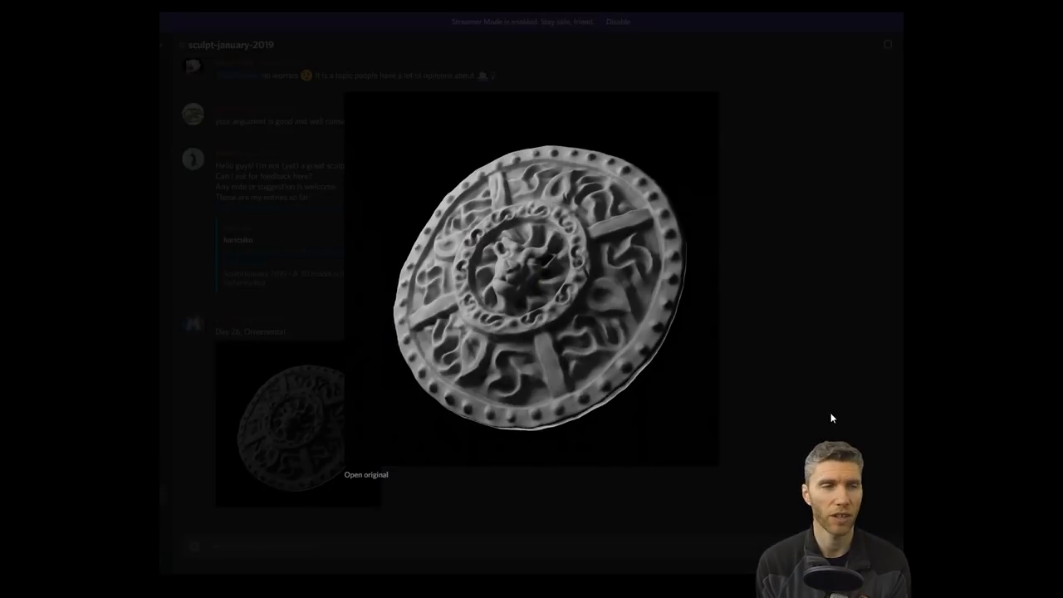